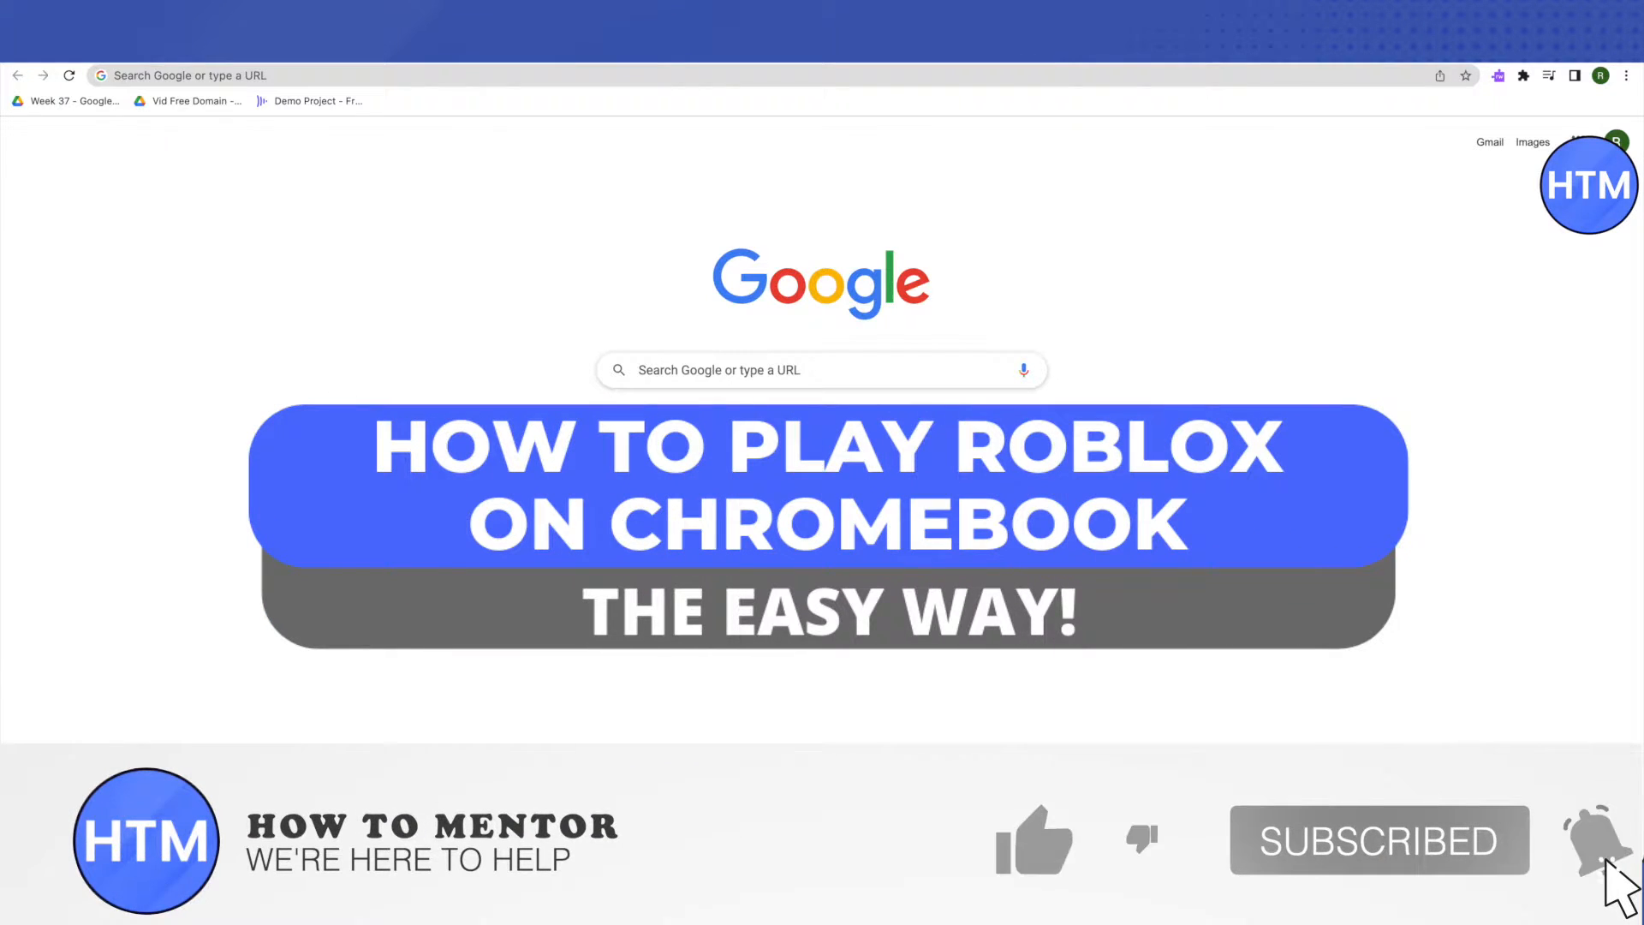
Search Google for "now.gg roblox" and open the now.gg Play Roblox Online result.
{"action": "left_click", "coordinate": [1033, 839]}
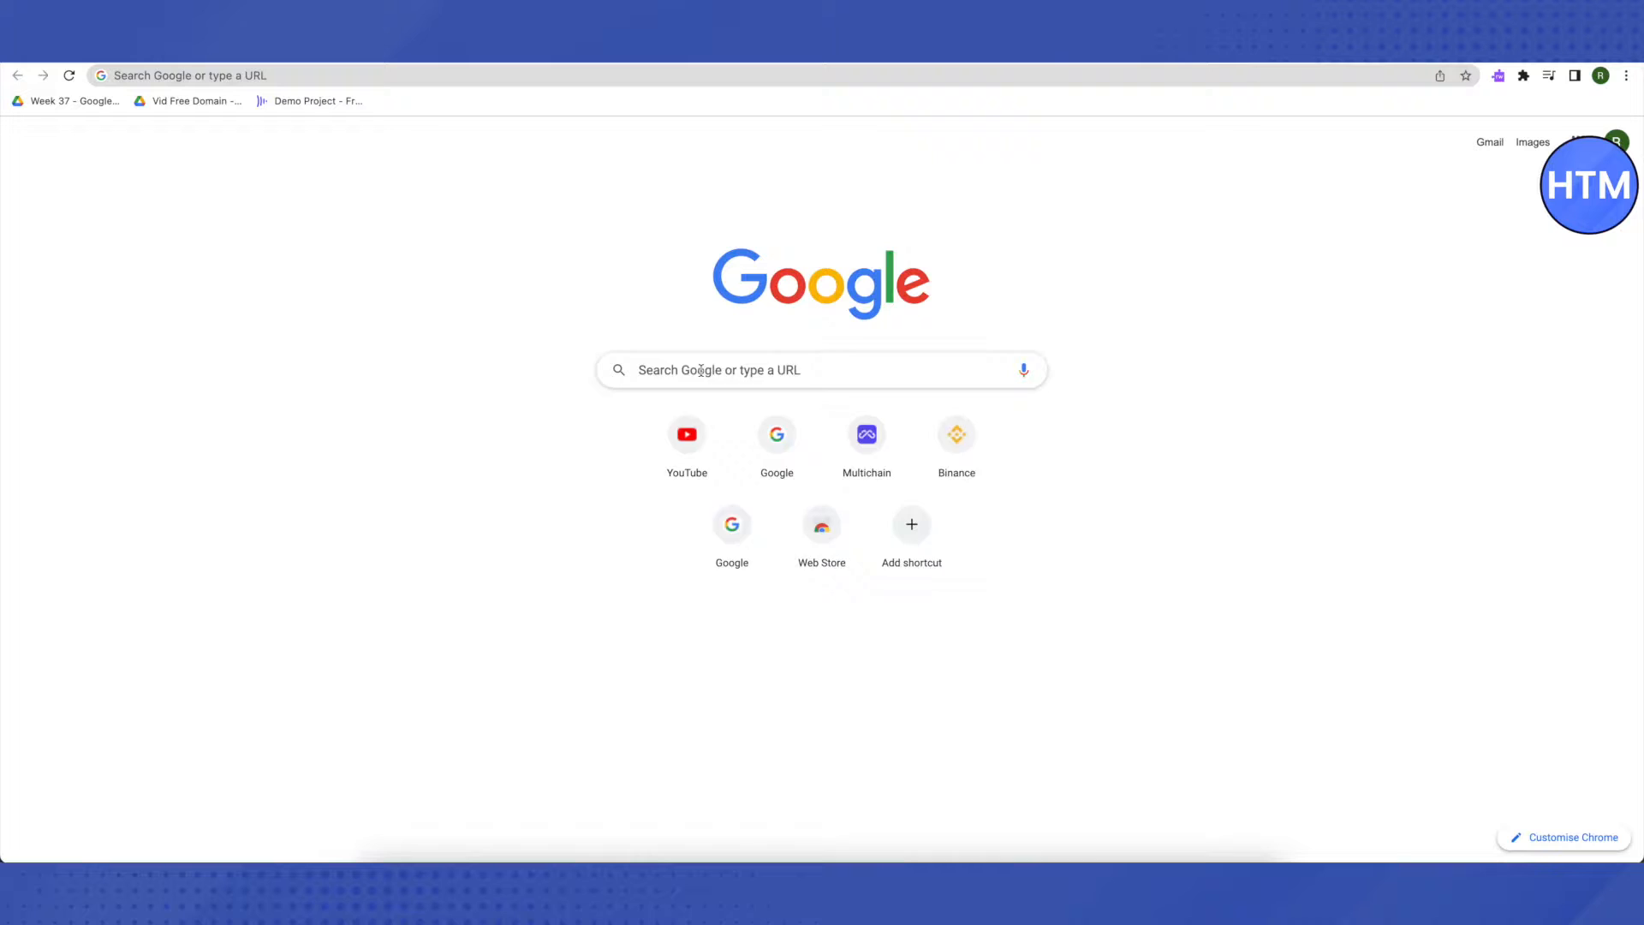
{"action": "type", "text": "now.gg roblox"}
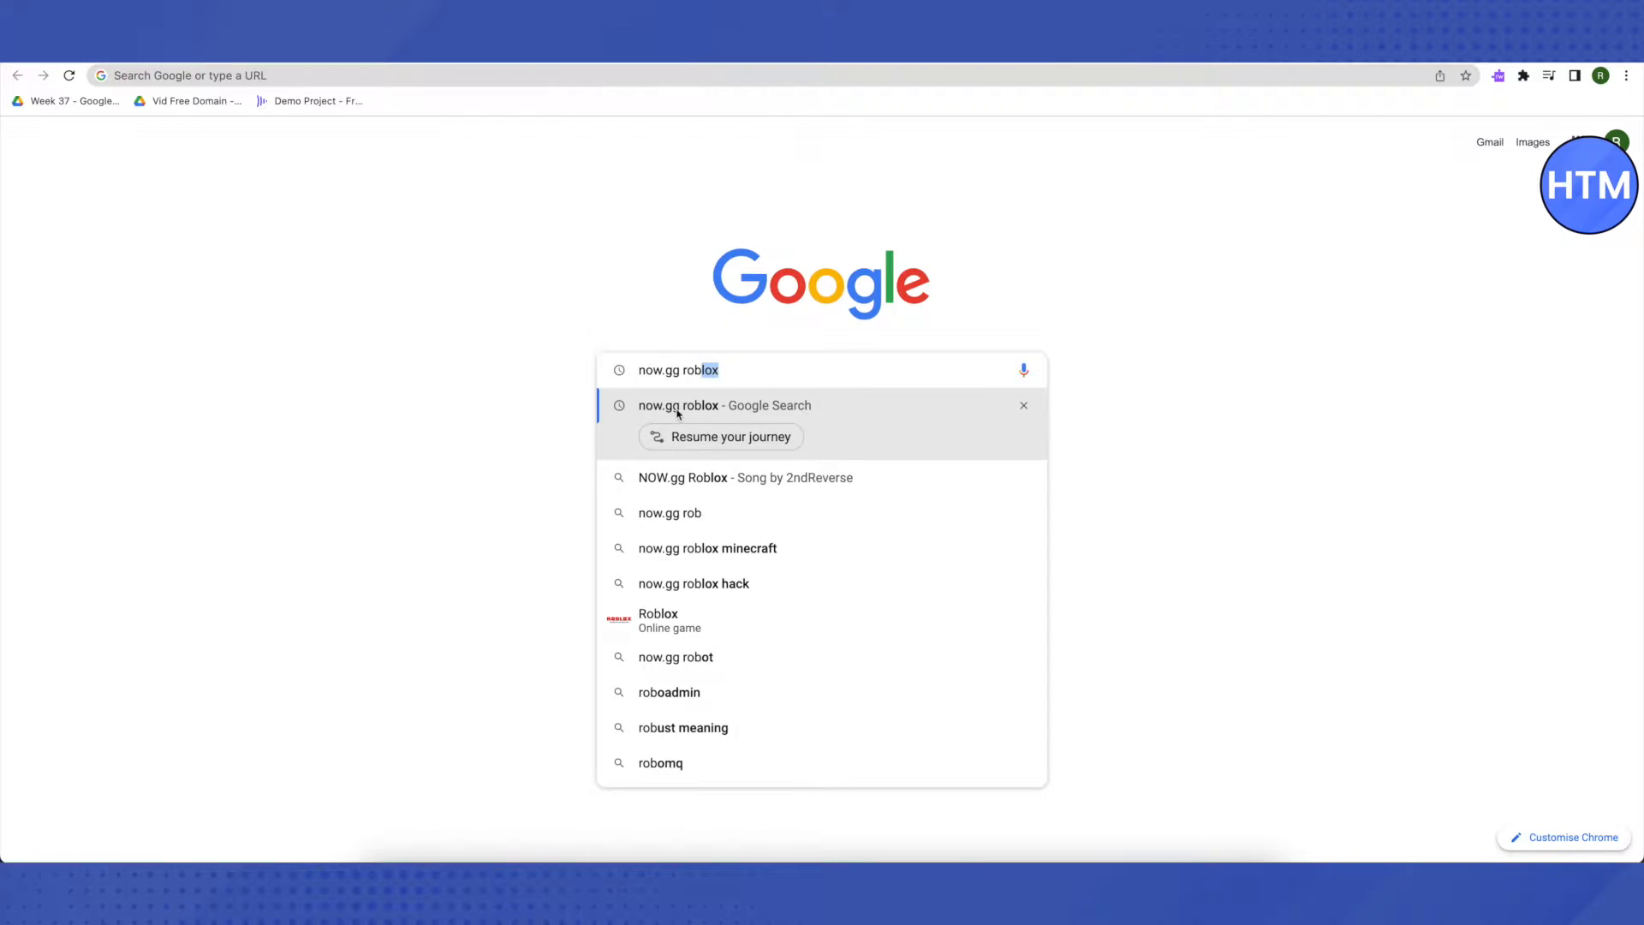
{"action": "left_click", "coordinate": [678, 406]}
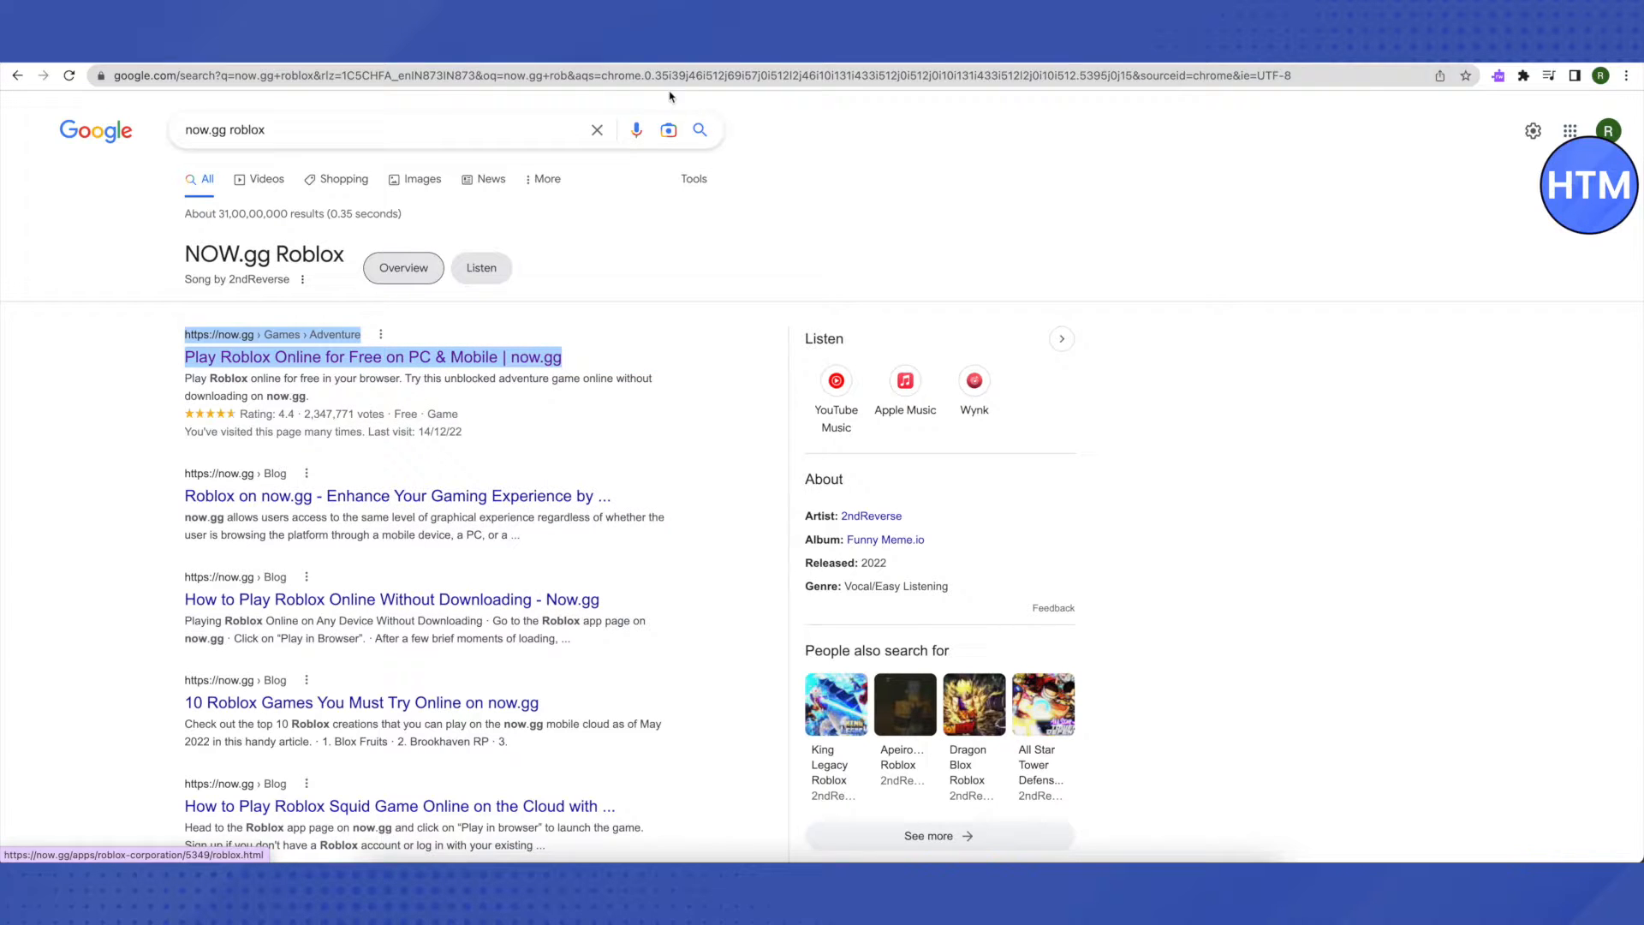
{"action": "left_click", "coordinate": [372, 356]}
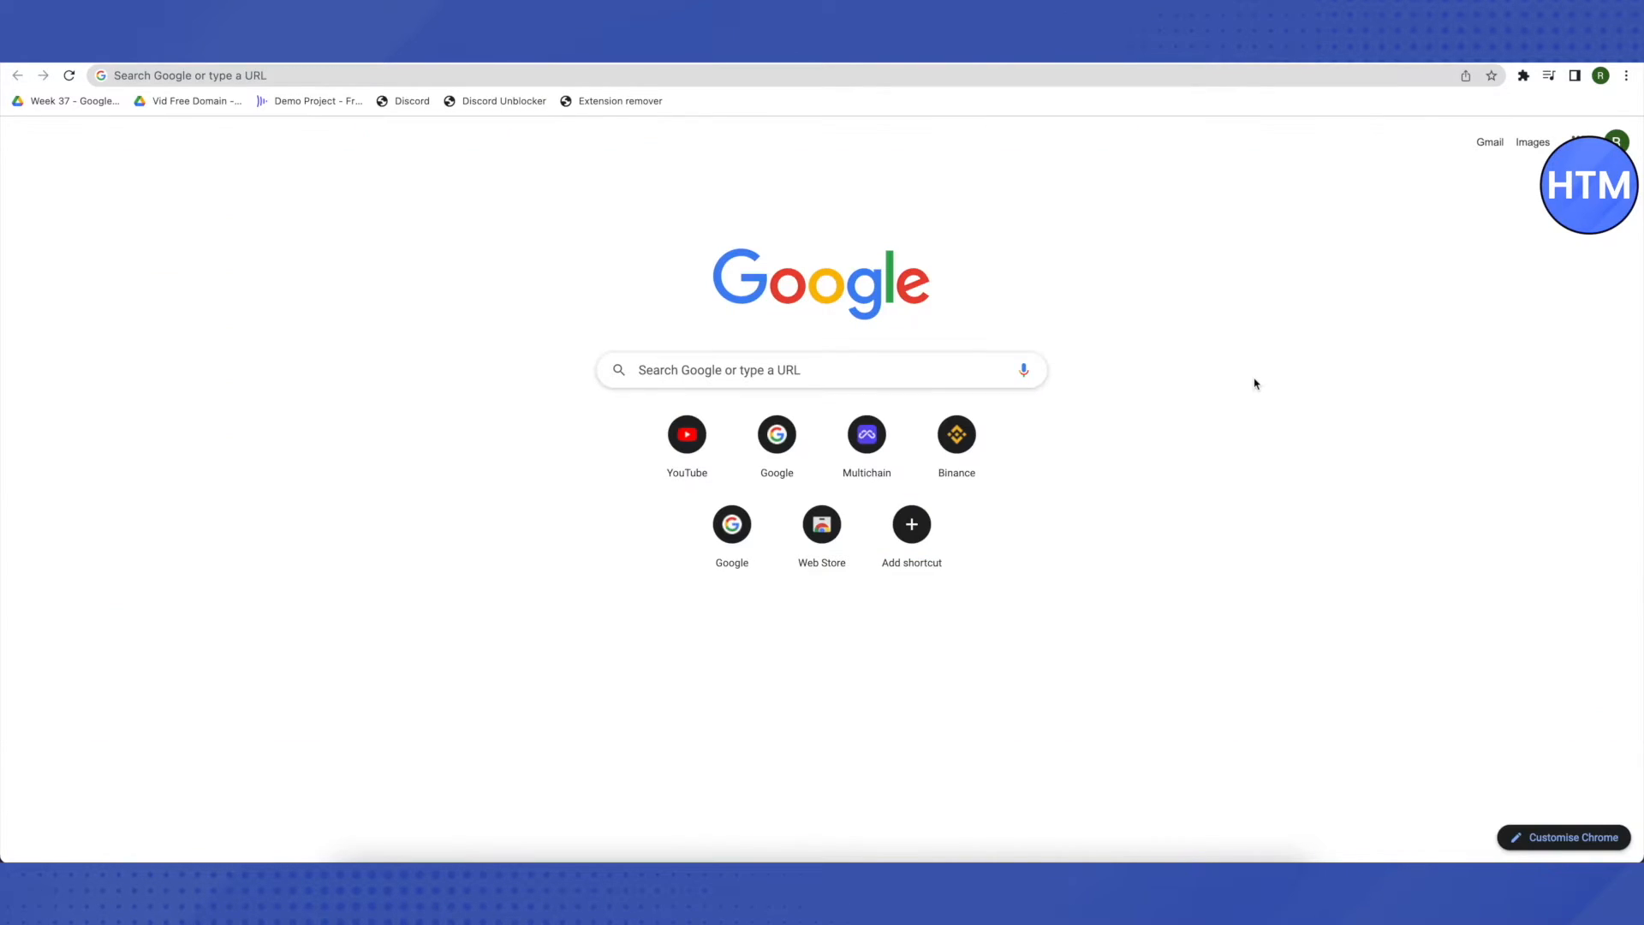
{"action": "mouse_move", "coordinate": [1124, 388]}
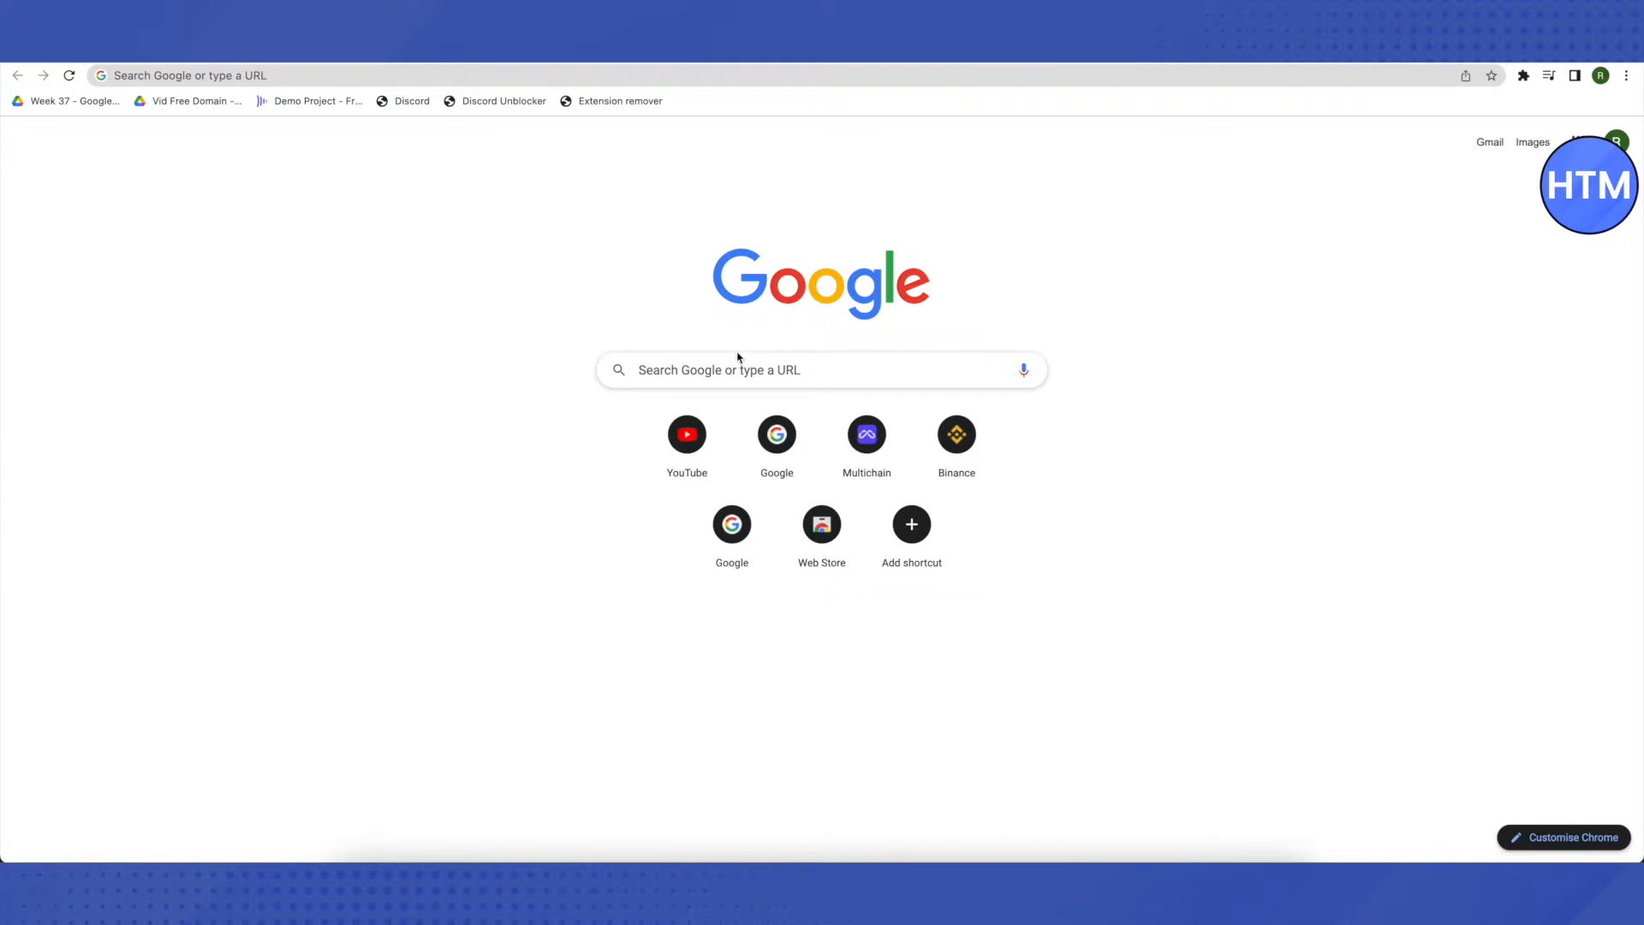
Search "google web store" and open the Chrome Web Store result.
{"action": "type", "text": "google web store"}
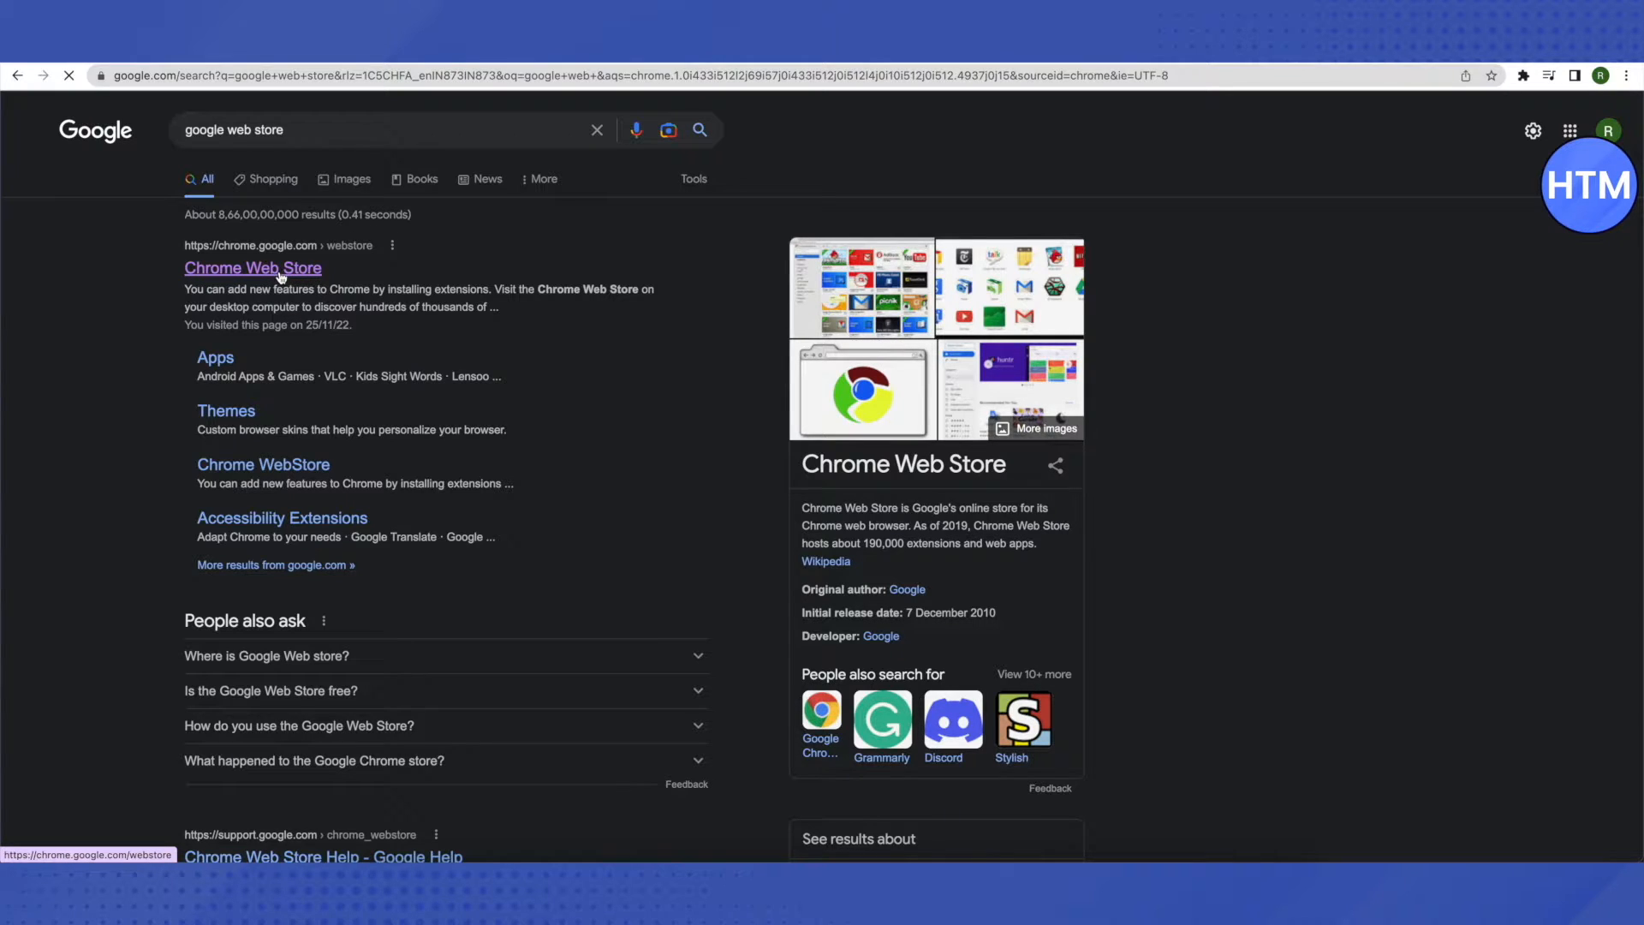
{"action": "left_click", "coordinate": [252, 267]}
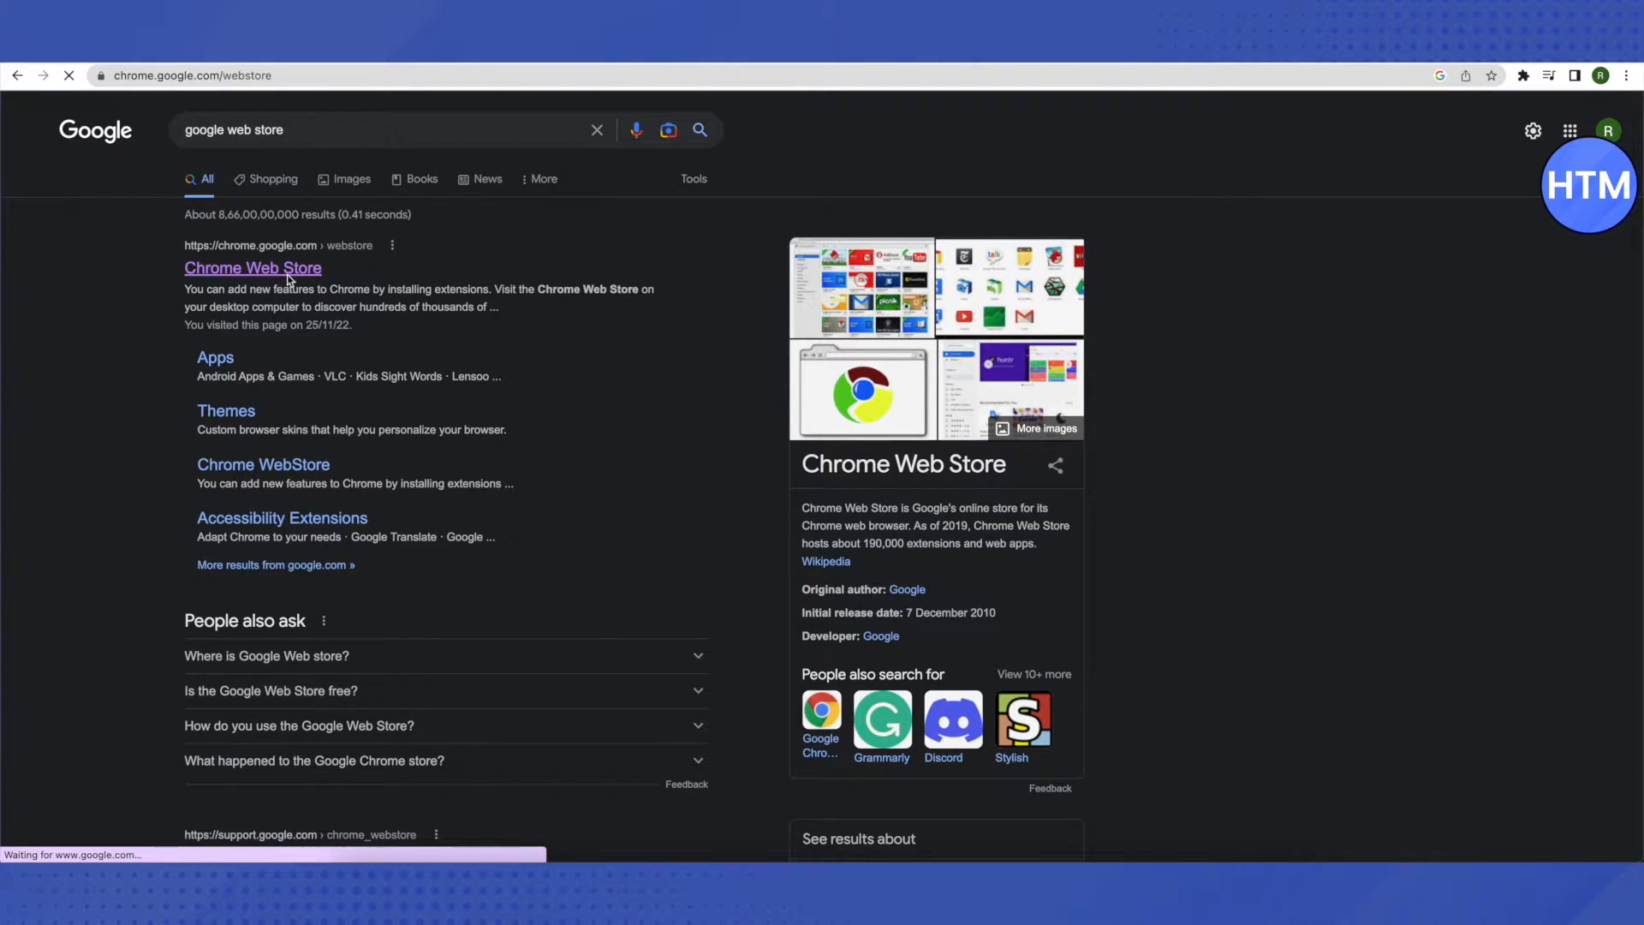
{"action": "left_click", "coordinate": [252, 267]}
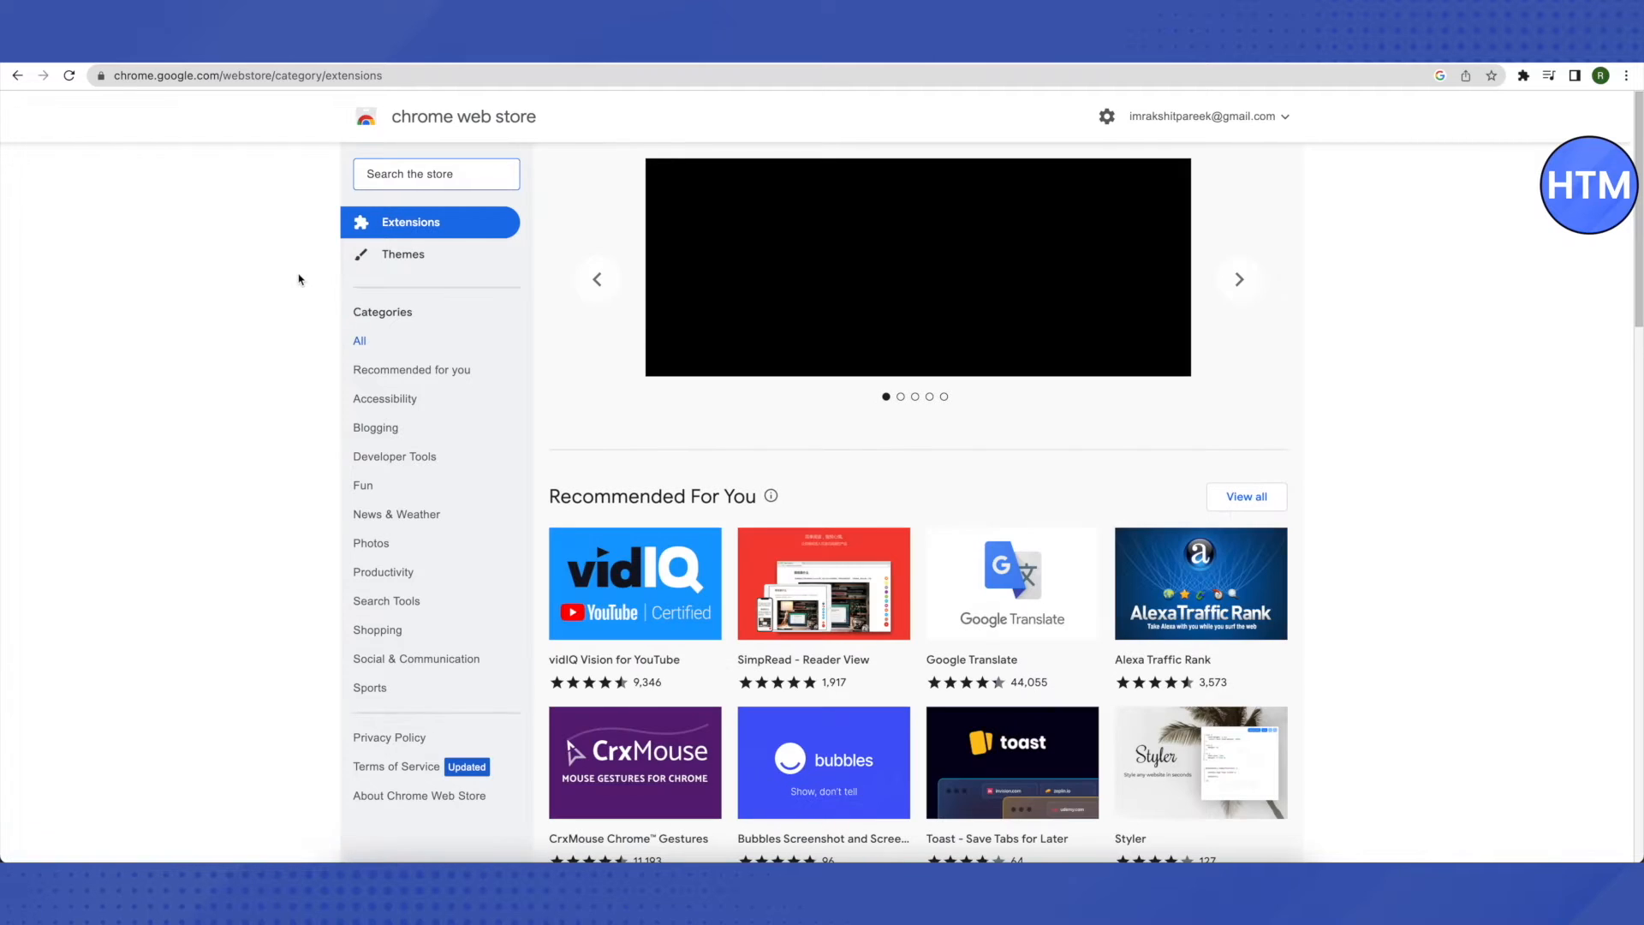
Search the Chrome Web Store for "read&write for google".
{"action": "left_click", "coordinate": [435, 173]}
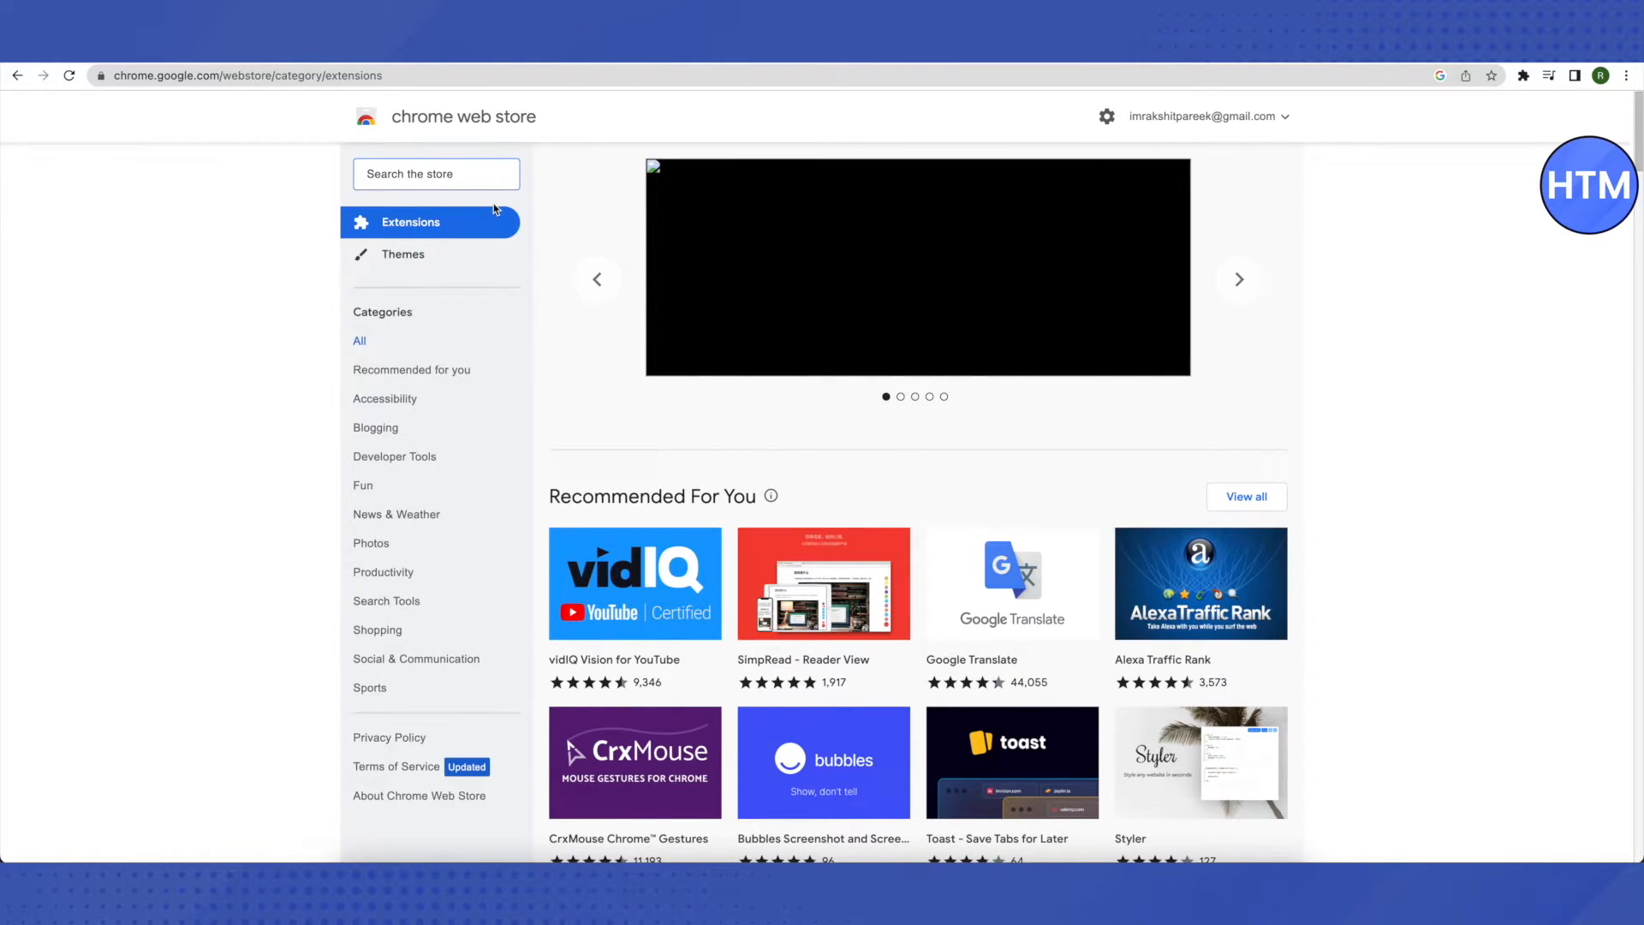
{"action": "type", "text": "read&write"}
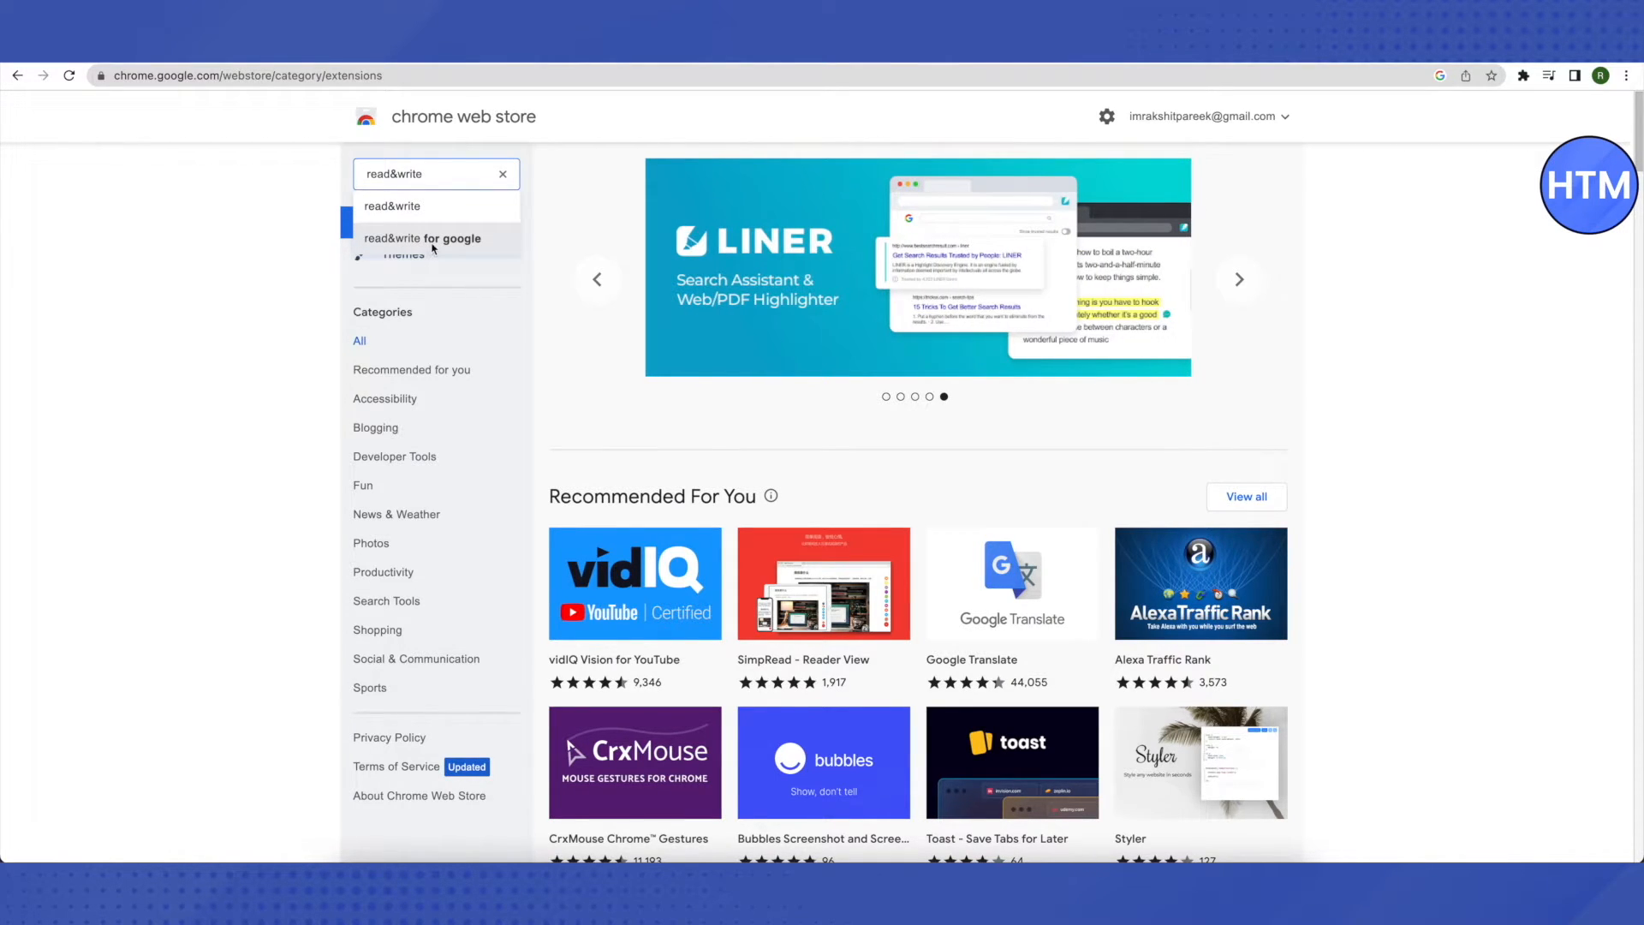
{"action": "left_click", "coordinate": [424, 238]}
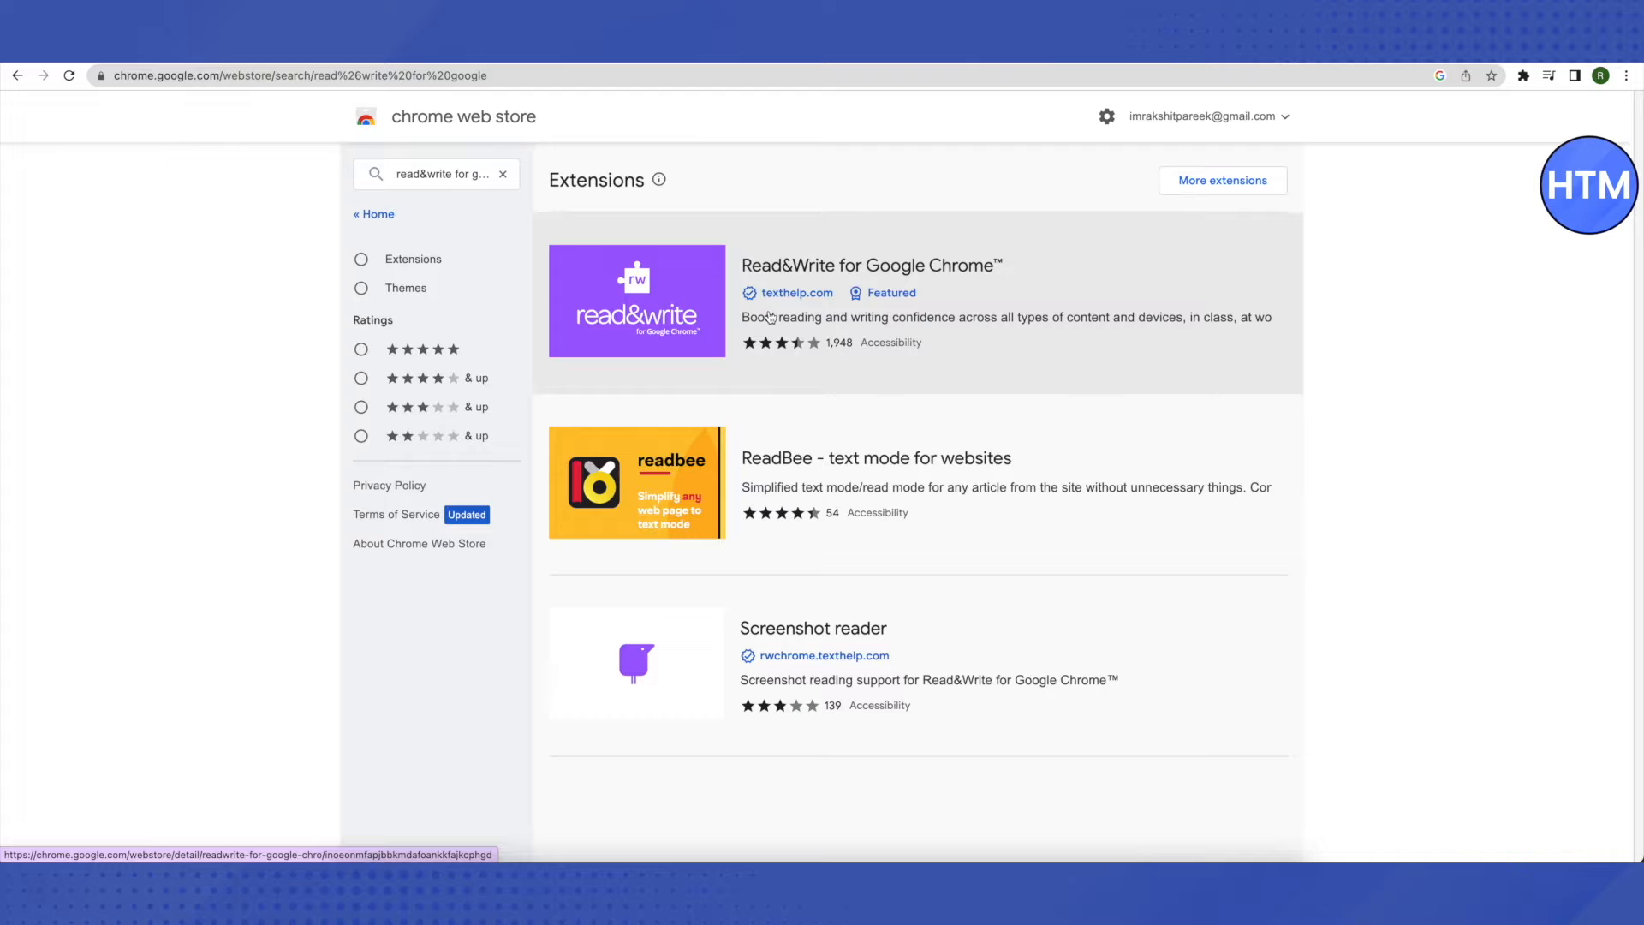
Open the Read&Write for Google Chrome listing and add it to Chrome.
{"action": "left_click", "coordinate": [637, 302]}
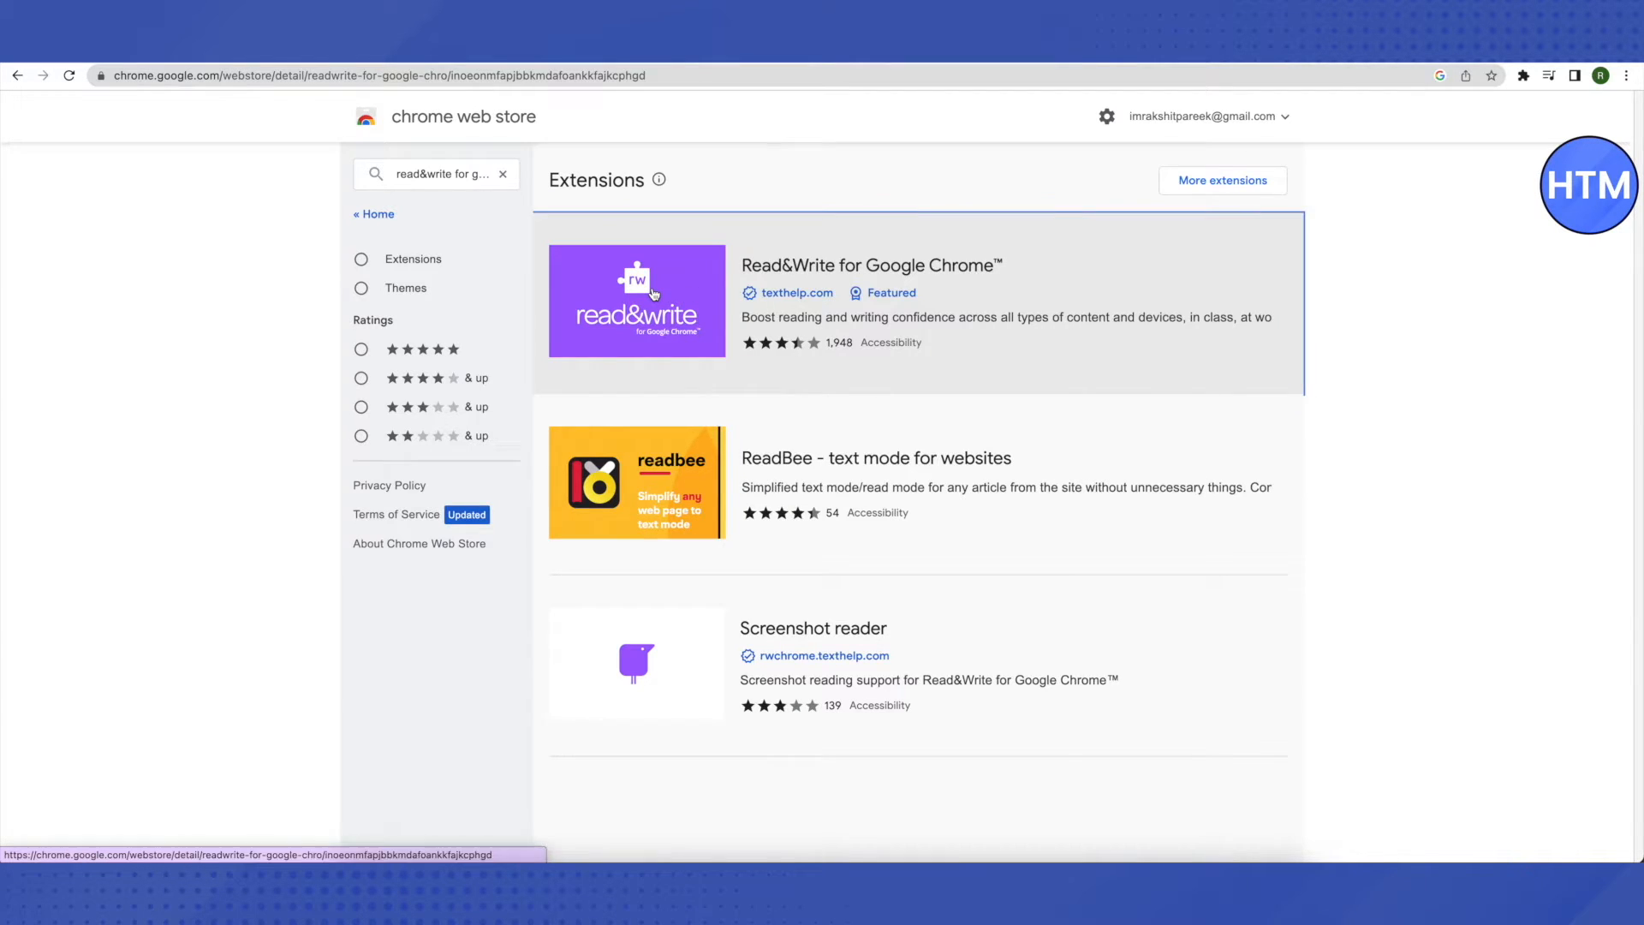
{"action": "left_click", "coordinate": [636, 301]}
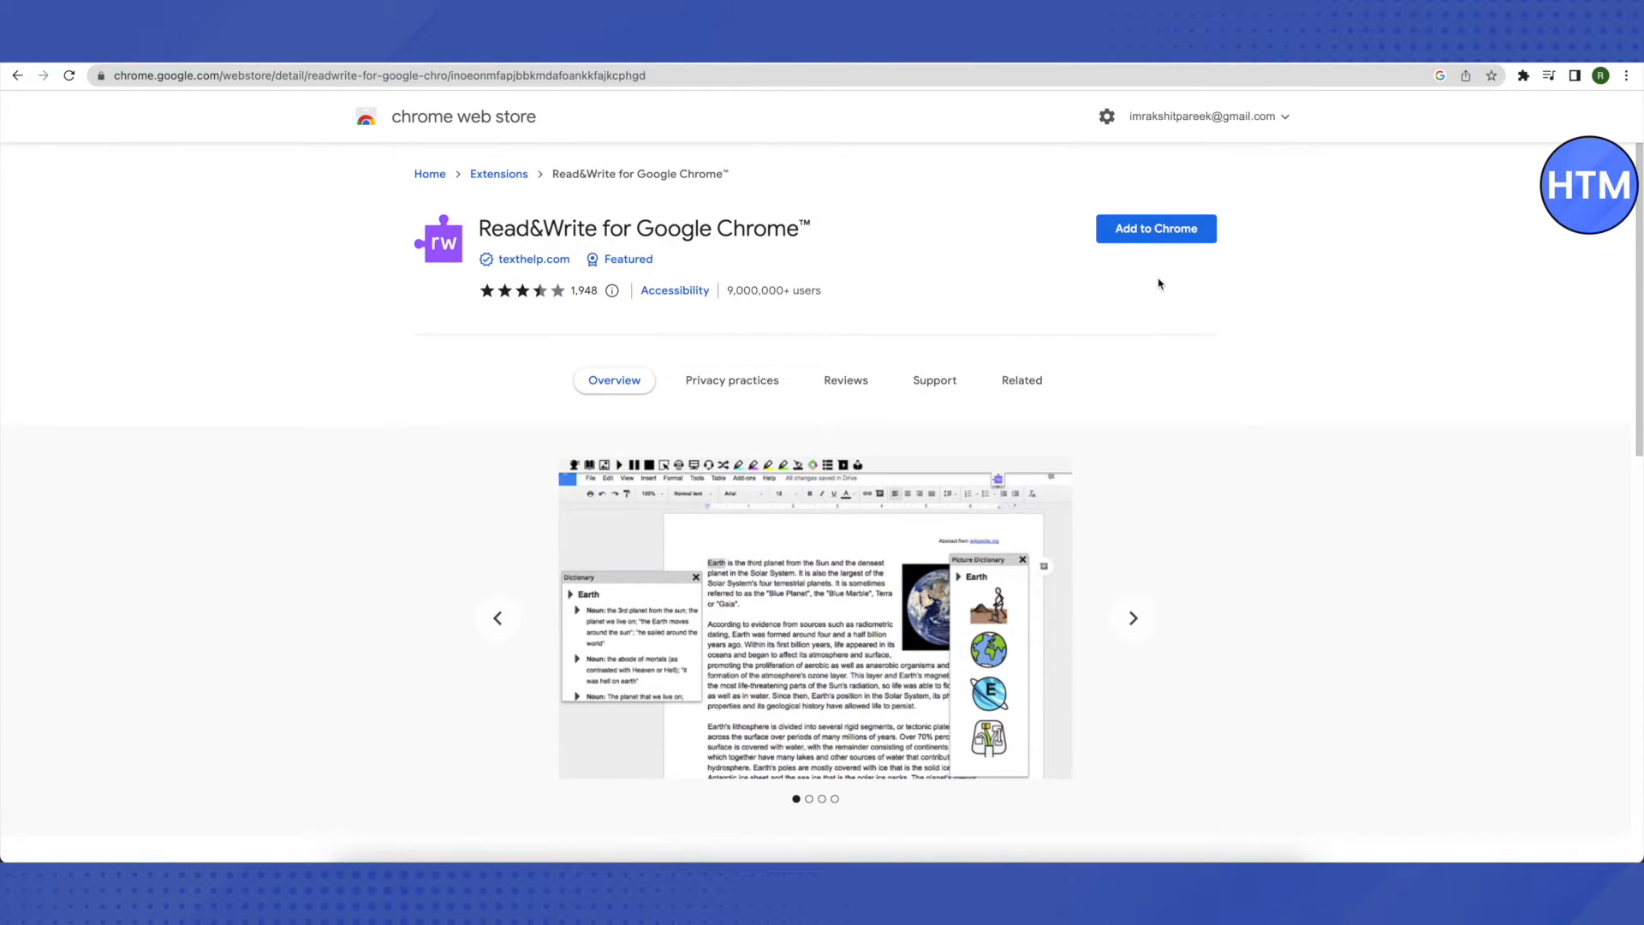
{"action": "left_click", "coordinate": [1155, 228]}
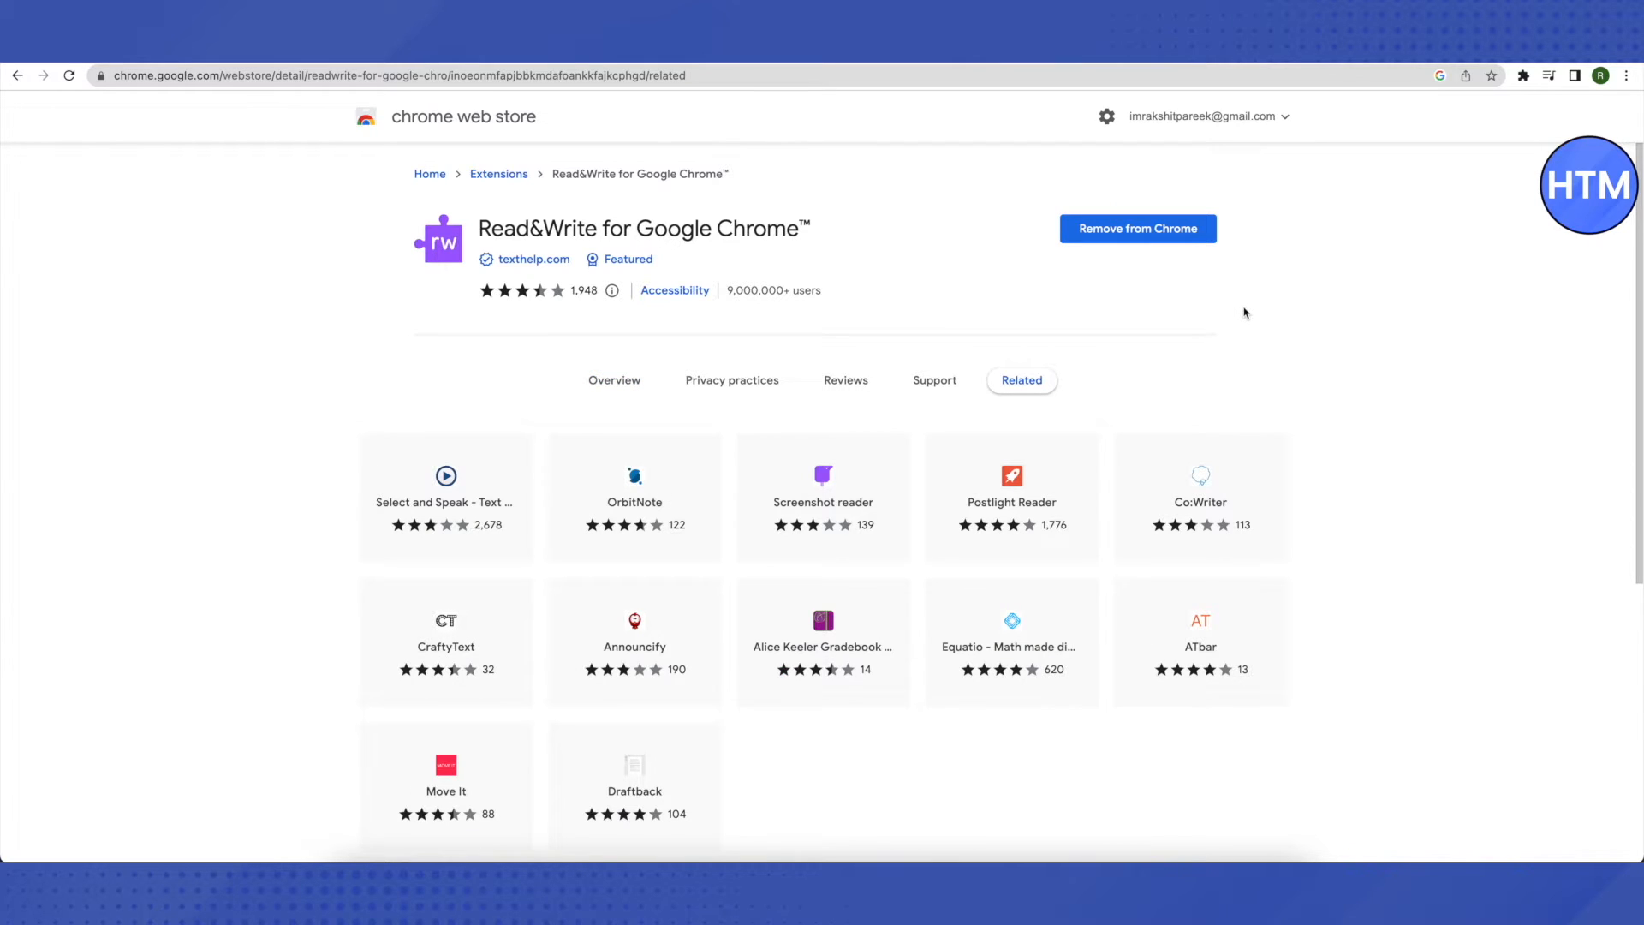
{"action": "mouse_move", "coordinate": [1454, 228]}
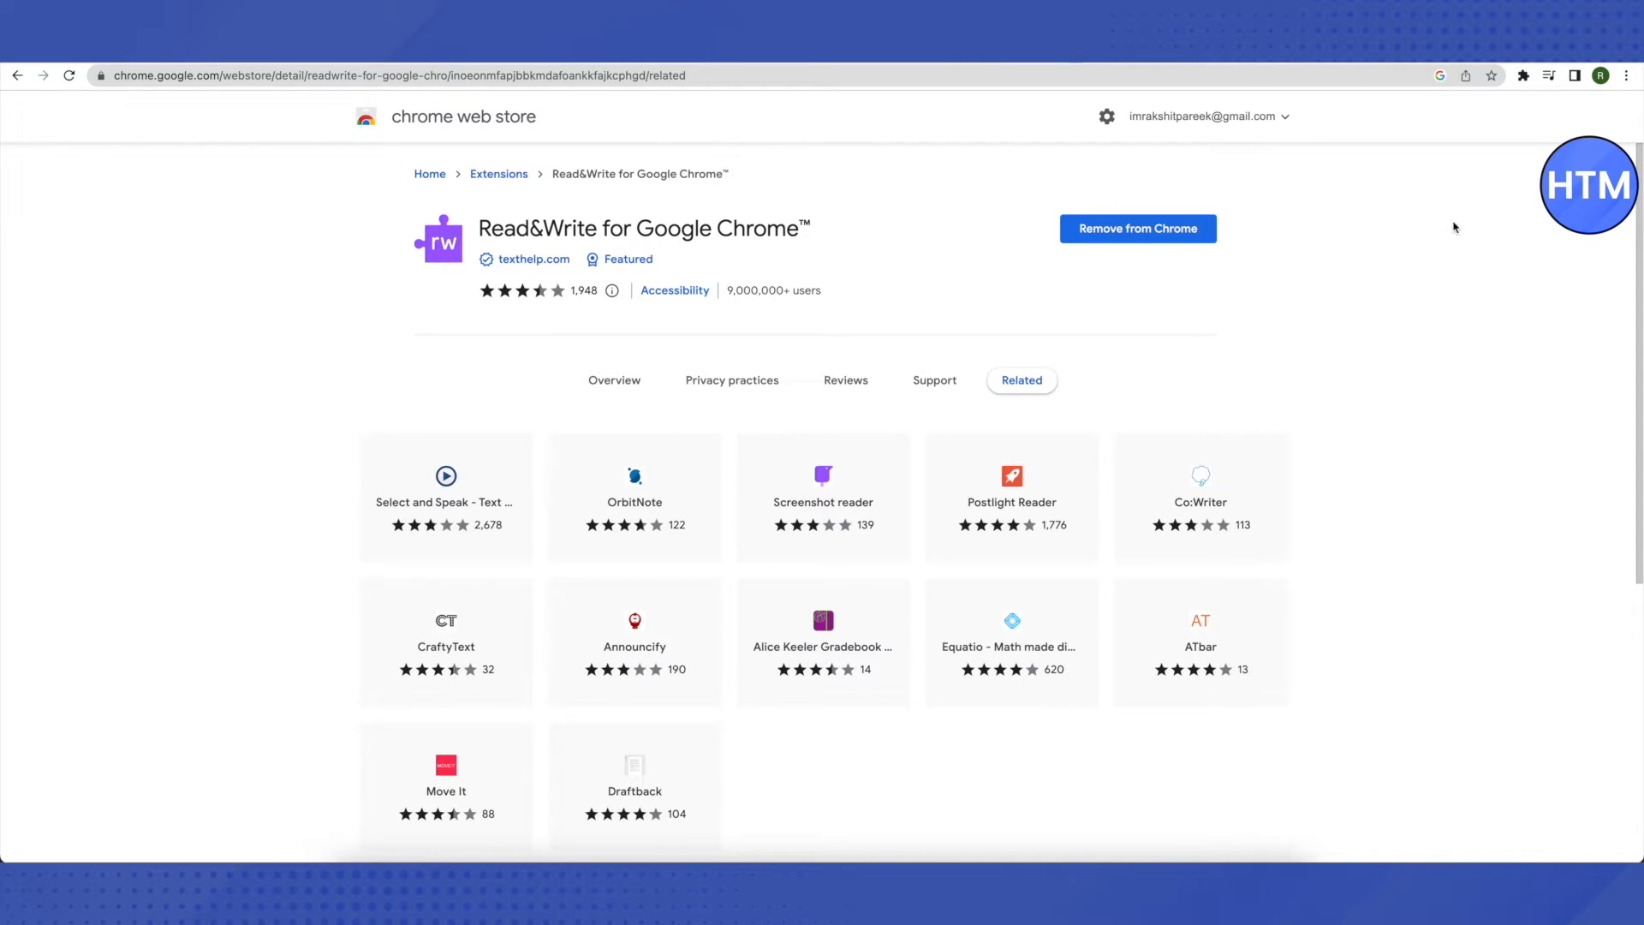
{"action": "left_click", "coordinate": [1522, 75]}
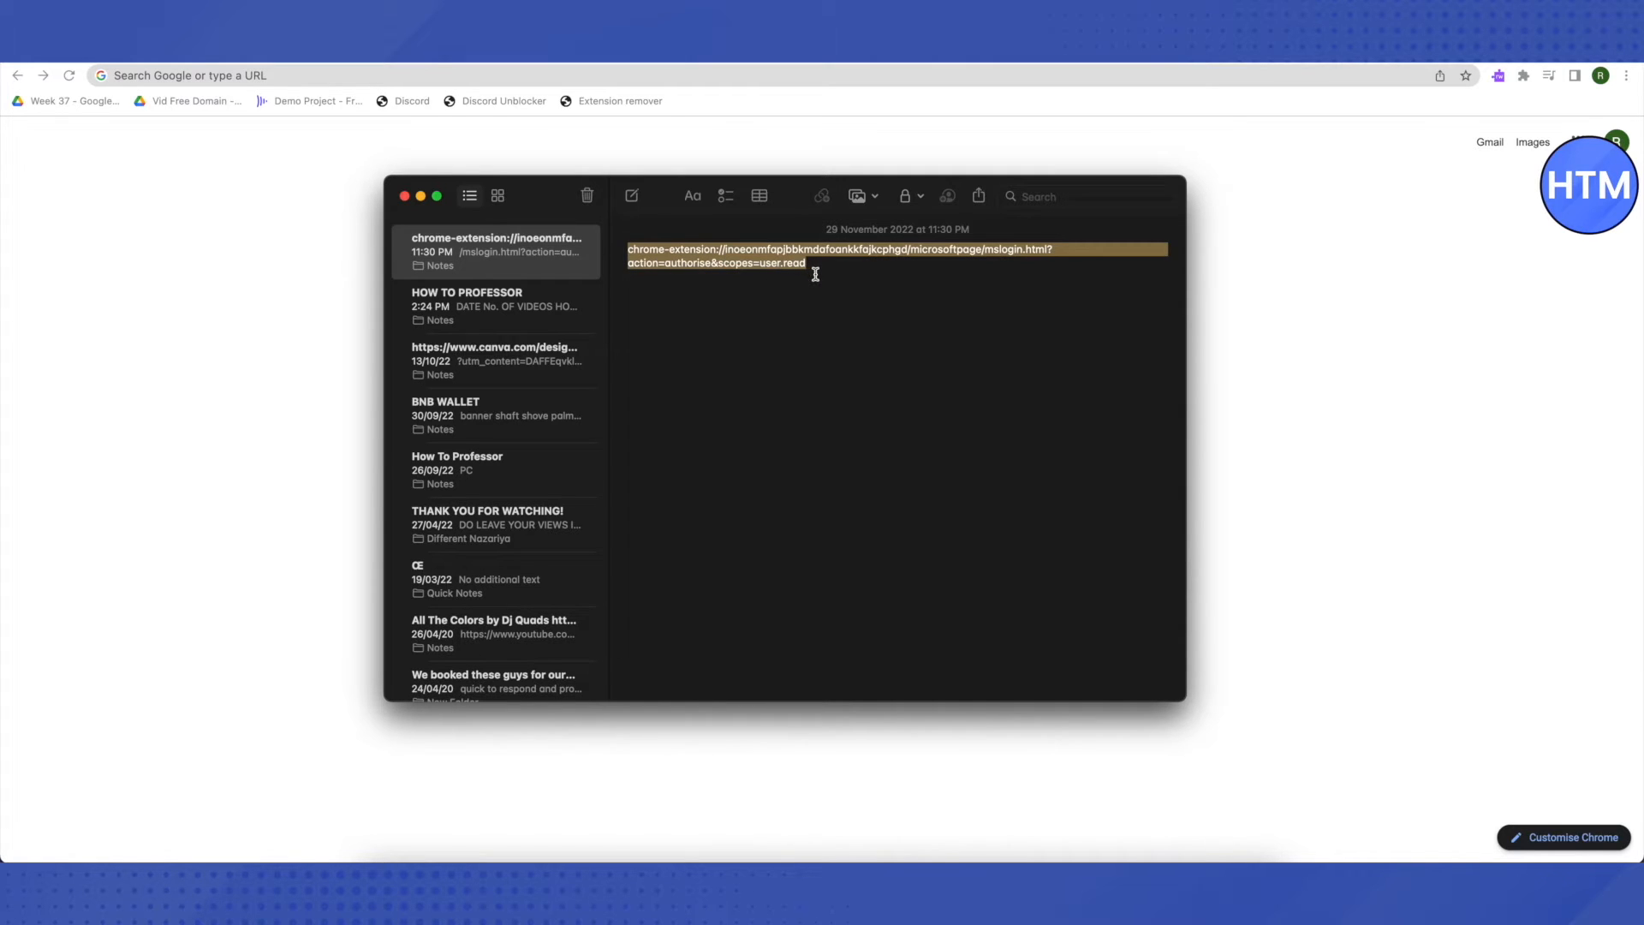
{"action": "mouse_move", "coordinate": [455, 204]}
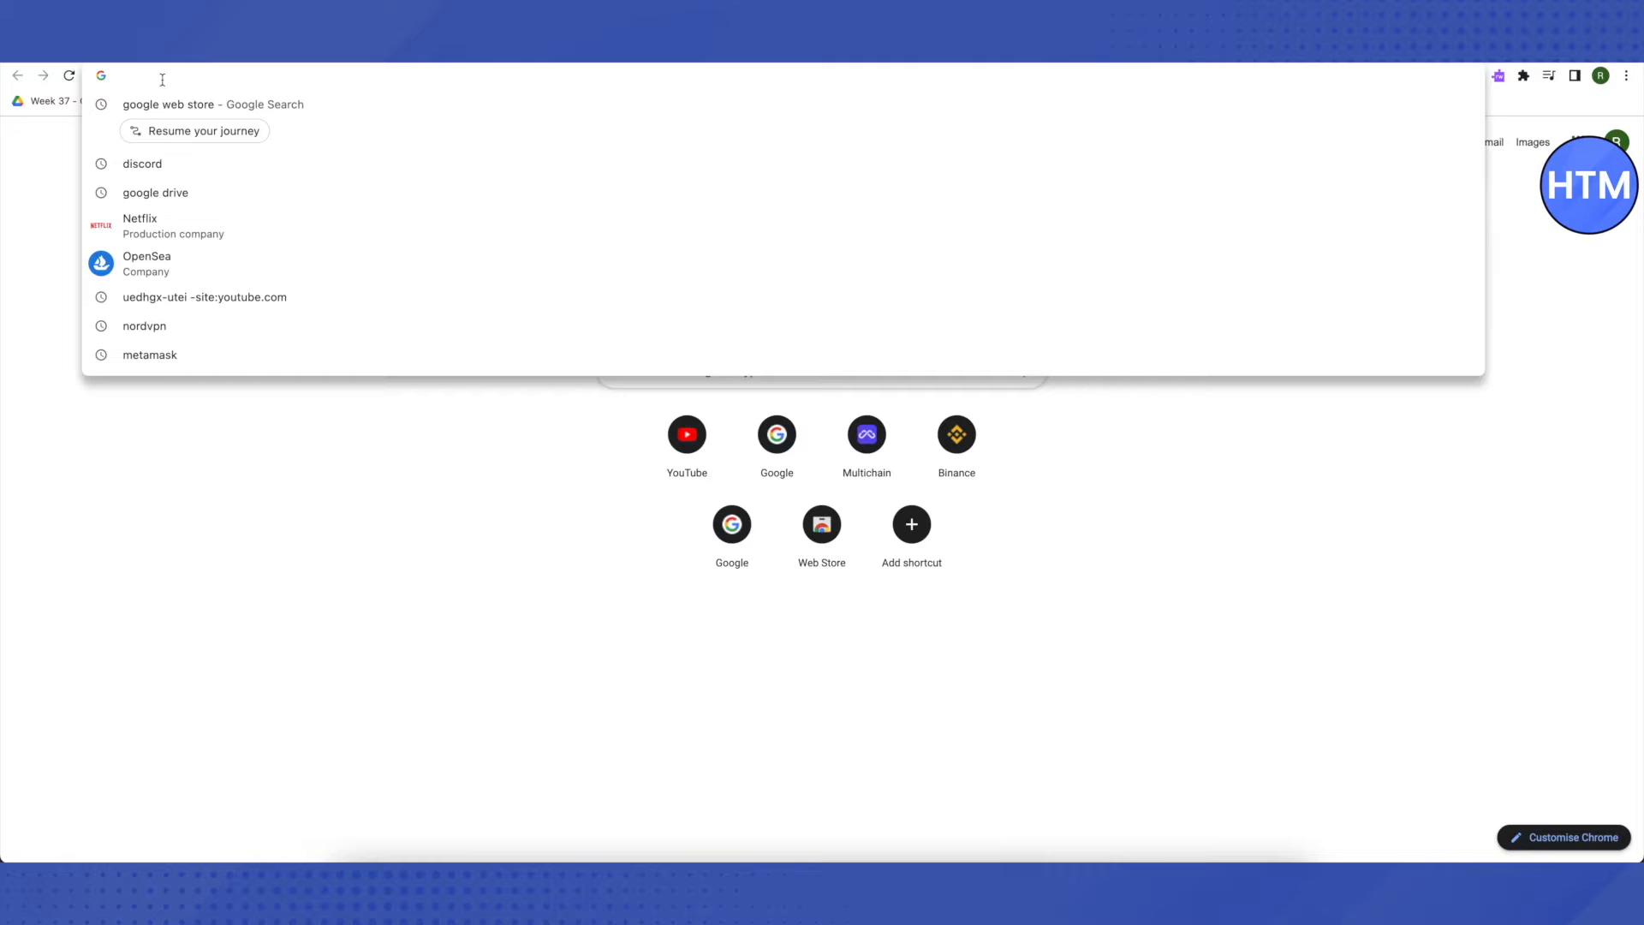
Load the extension's mslogin.html page and choose Sign in with GitHub from the other sign-in options.
{"action": "type", "text": "chrome-extension://inoeonmfapjbbkmdafoankkfajkcphgd/microsoftpage/mslogin.html?action=authorise&scopes=user.read"}
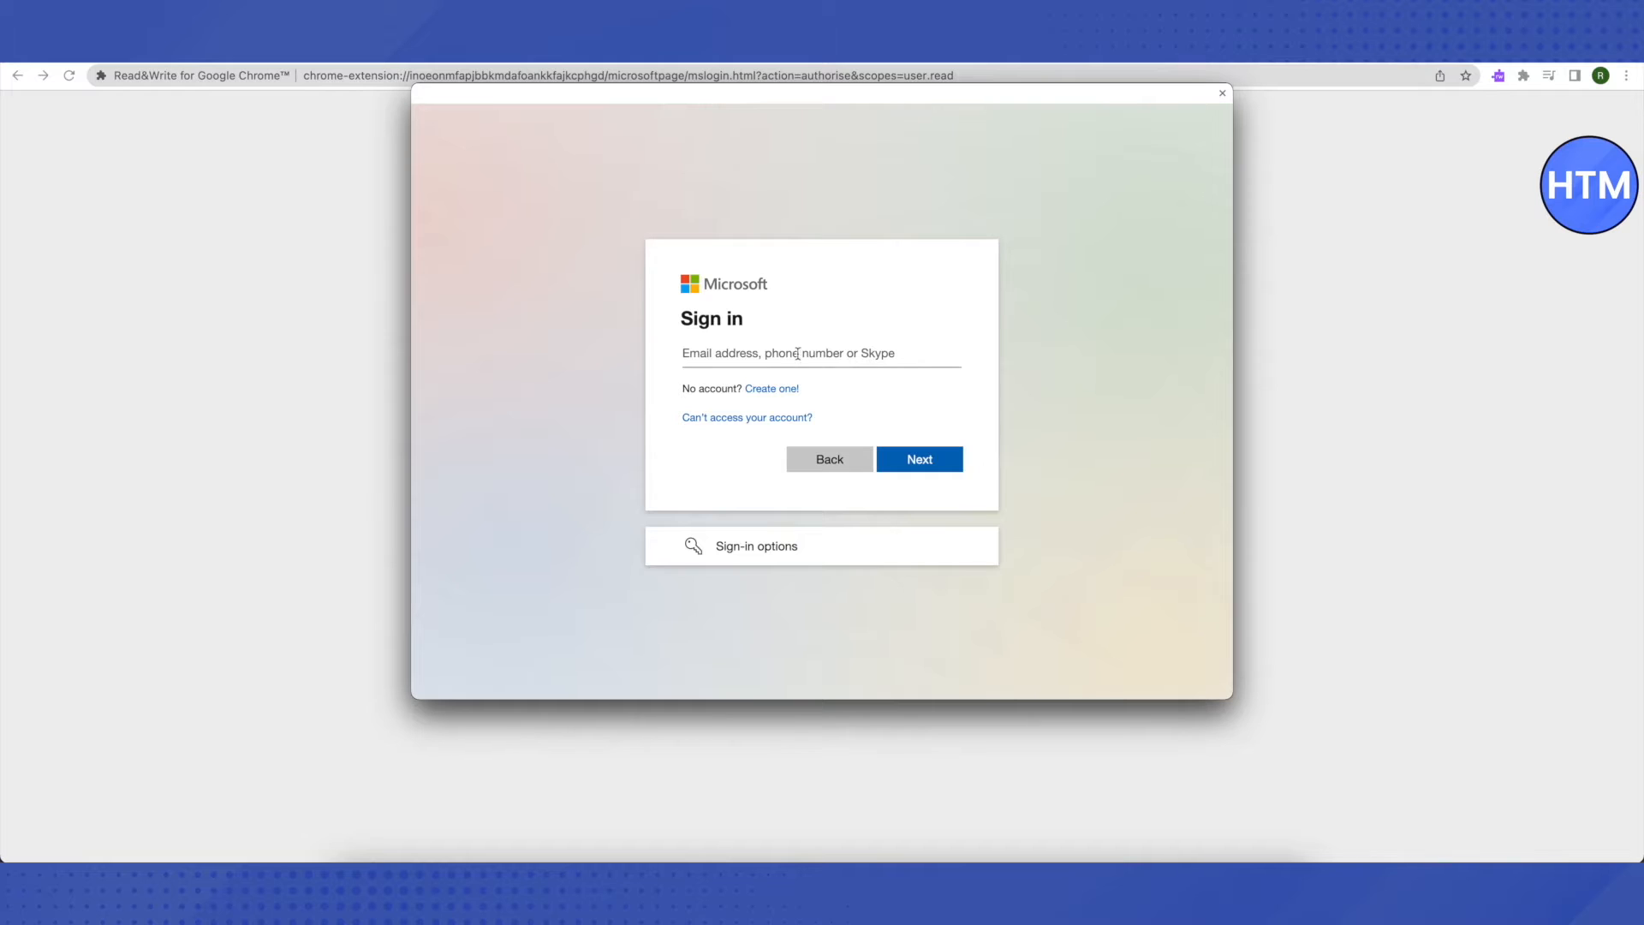
{"action": "mouse_move", "coordinate": [678, 574]}
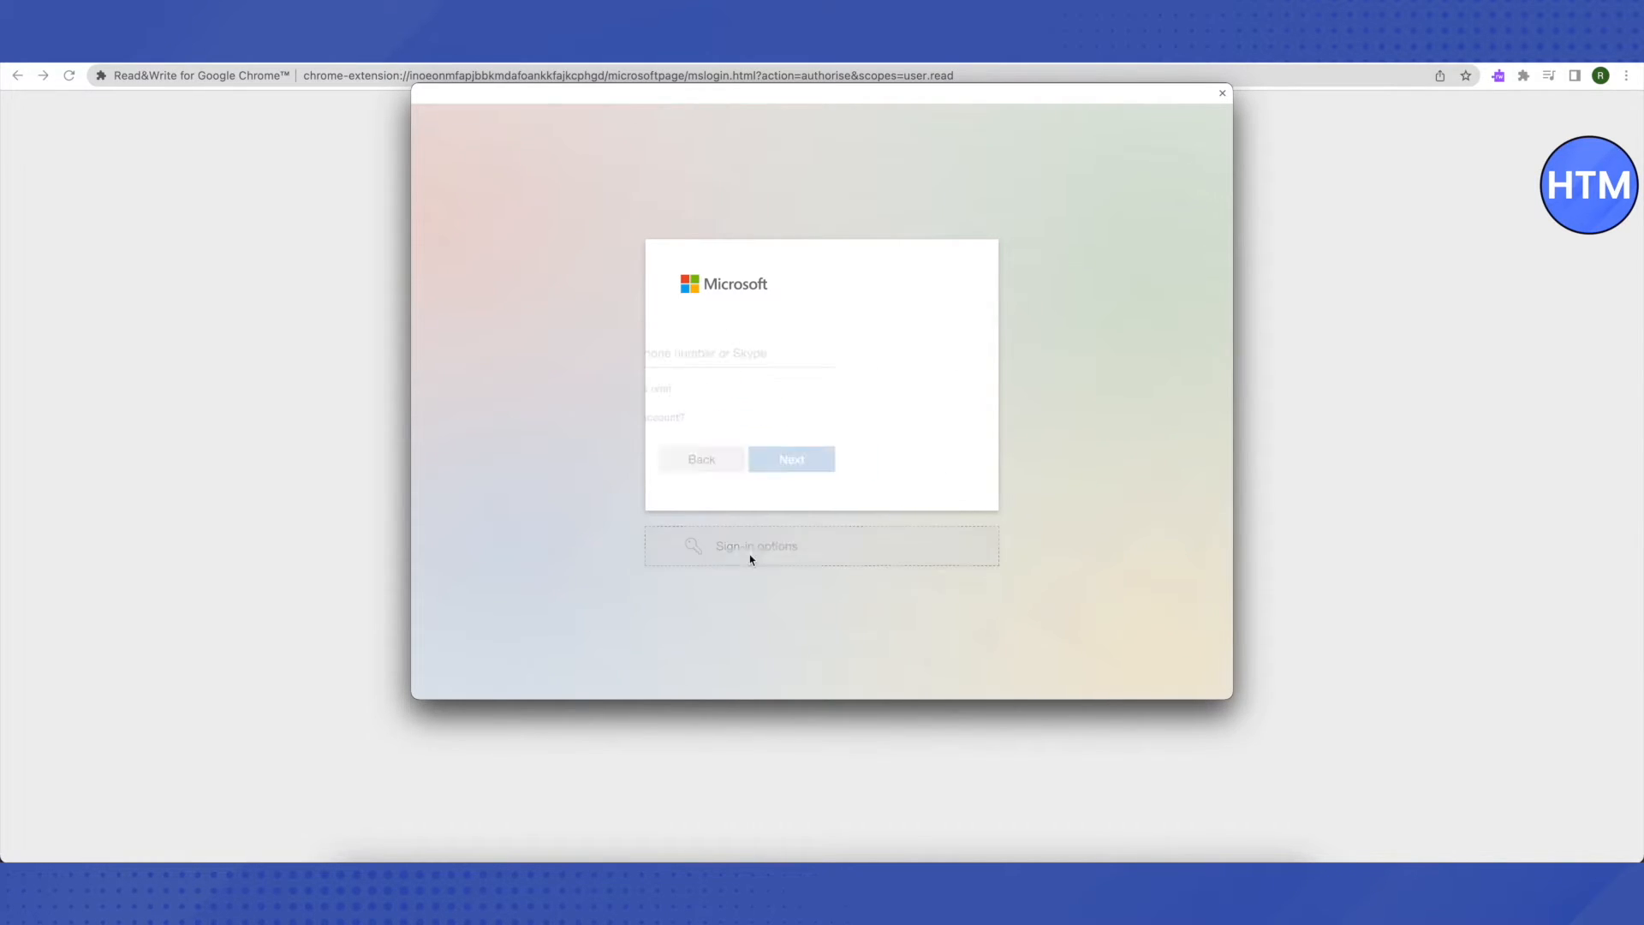
{"action": "left_click", "coordinate": [755, 545]}
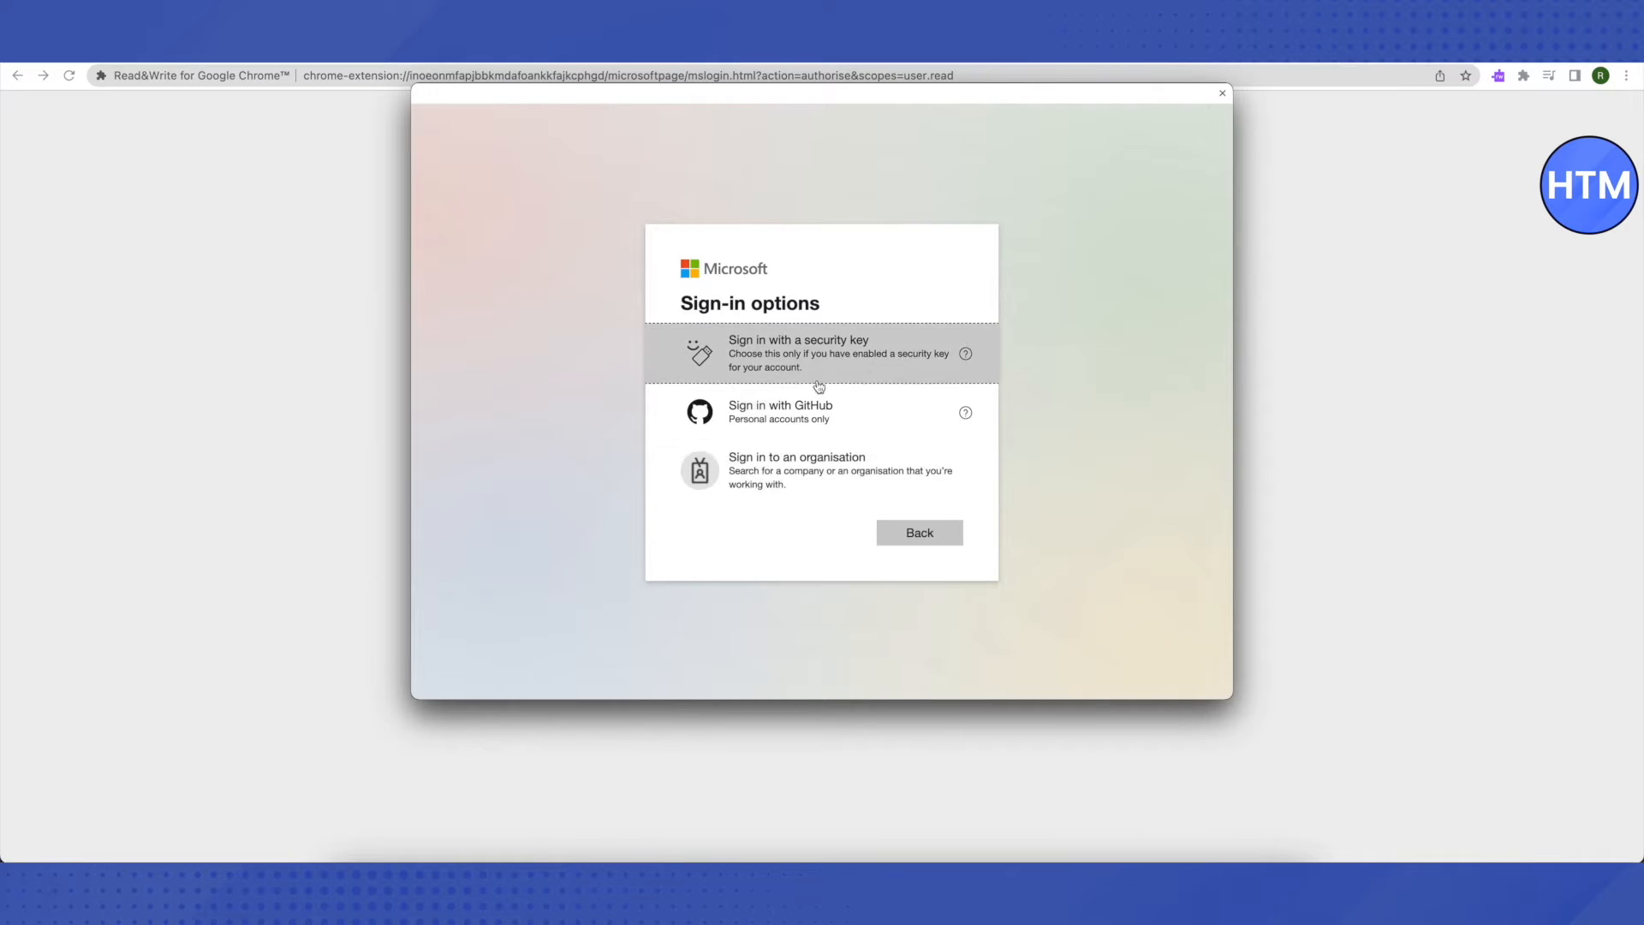
{"action": "mouse_move", "coordinate": [755, 428]}
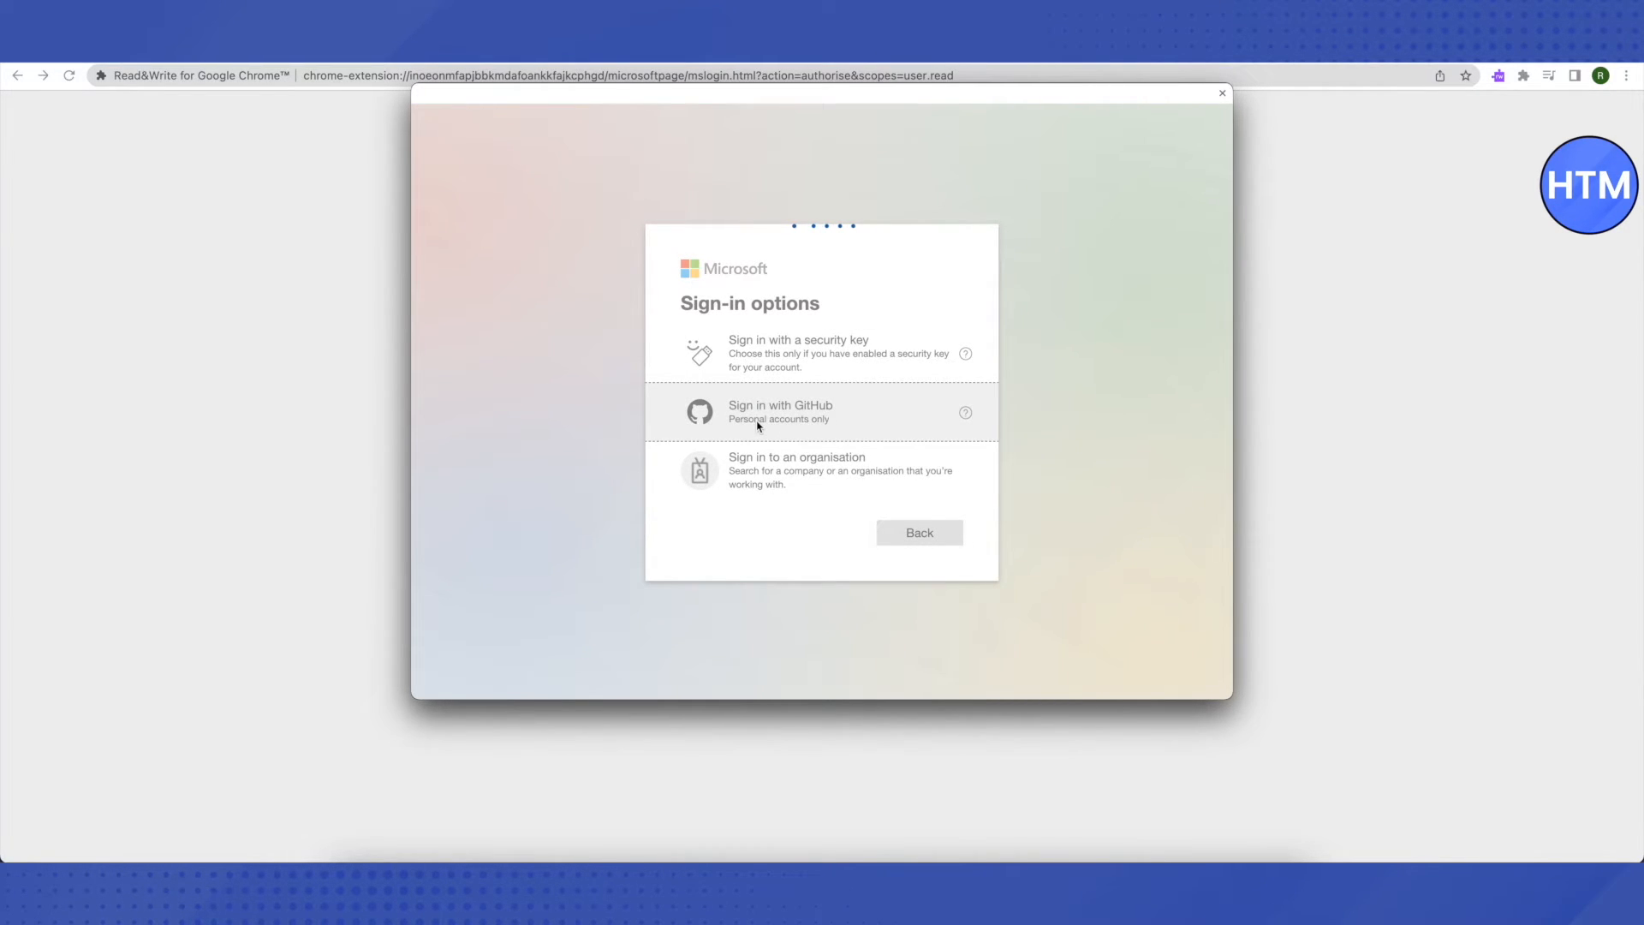
{"action": "left_click", "coordinate": [781, 411]}
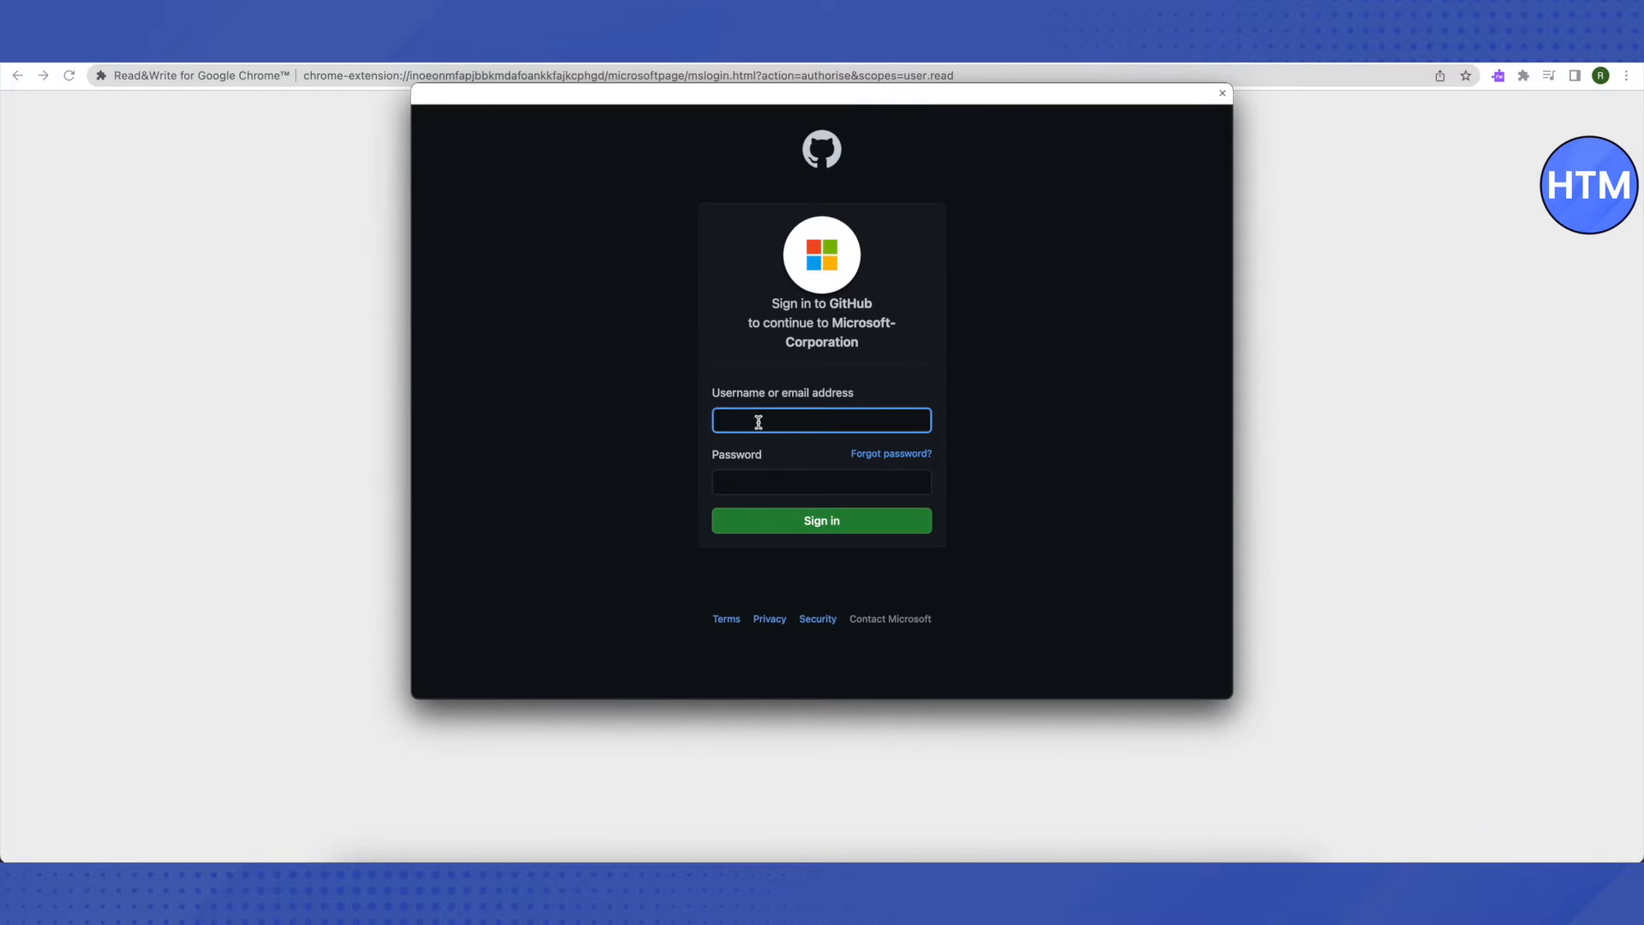
{"action": "mouse_move", "coordinate": [867, 430]}
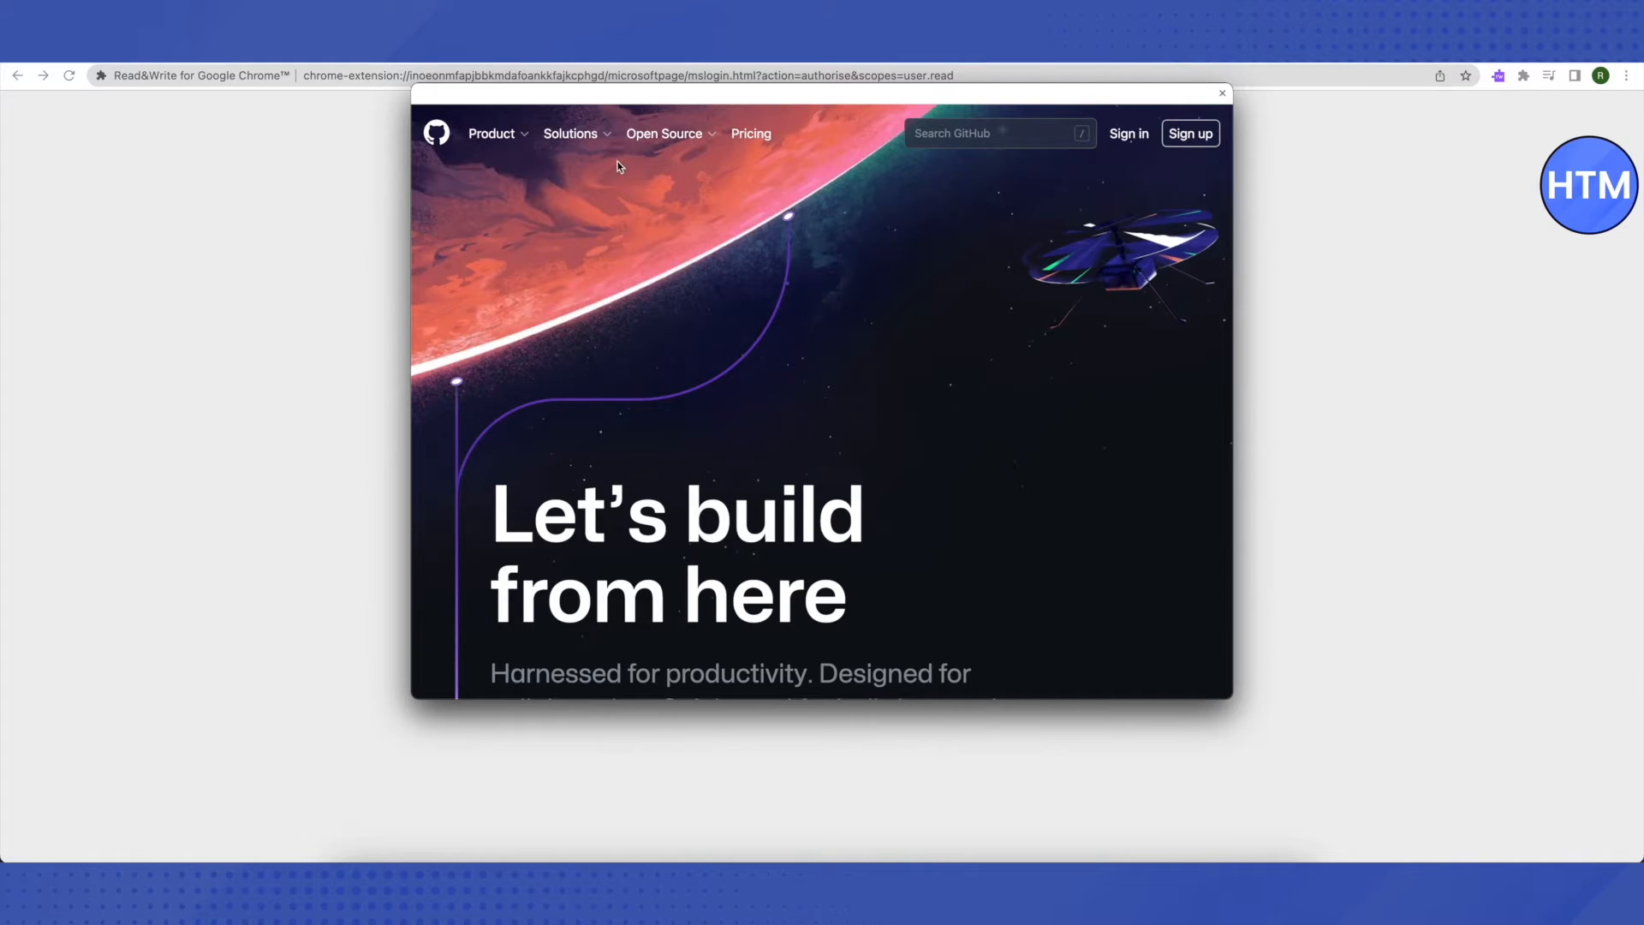
From GitHub's Open Source menu, go to the Topics page of popular topics.
{"action": "left_click", "coordinate": [664, 134]}
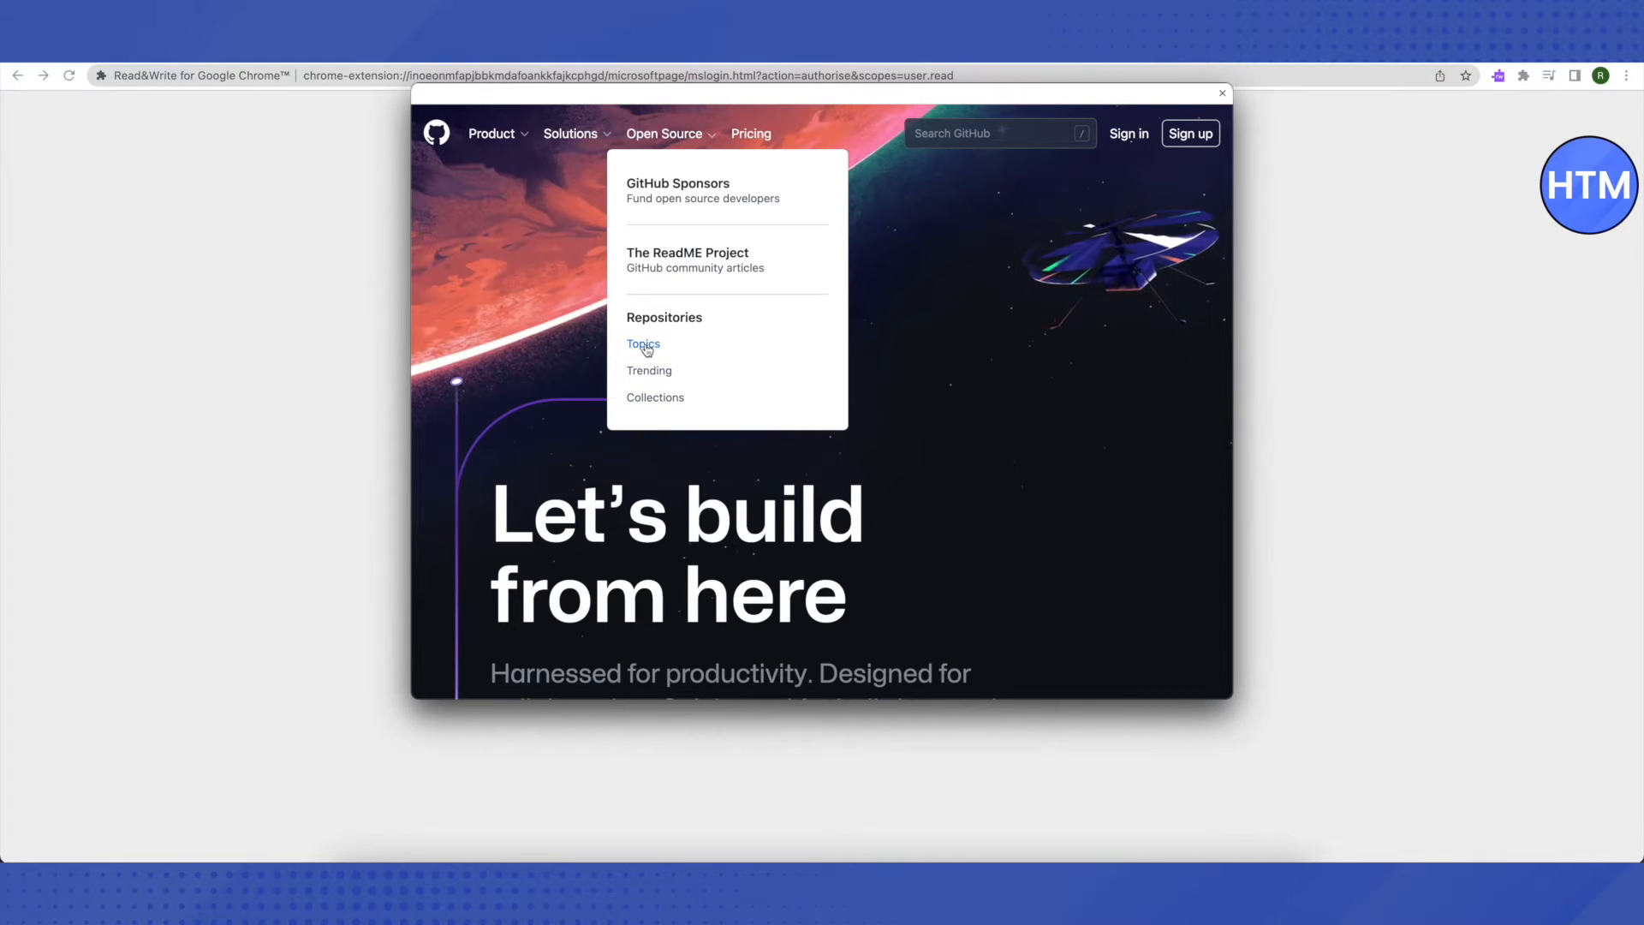
{"action": "left_click", "coordinate": [642, 344]}
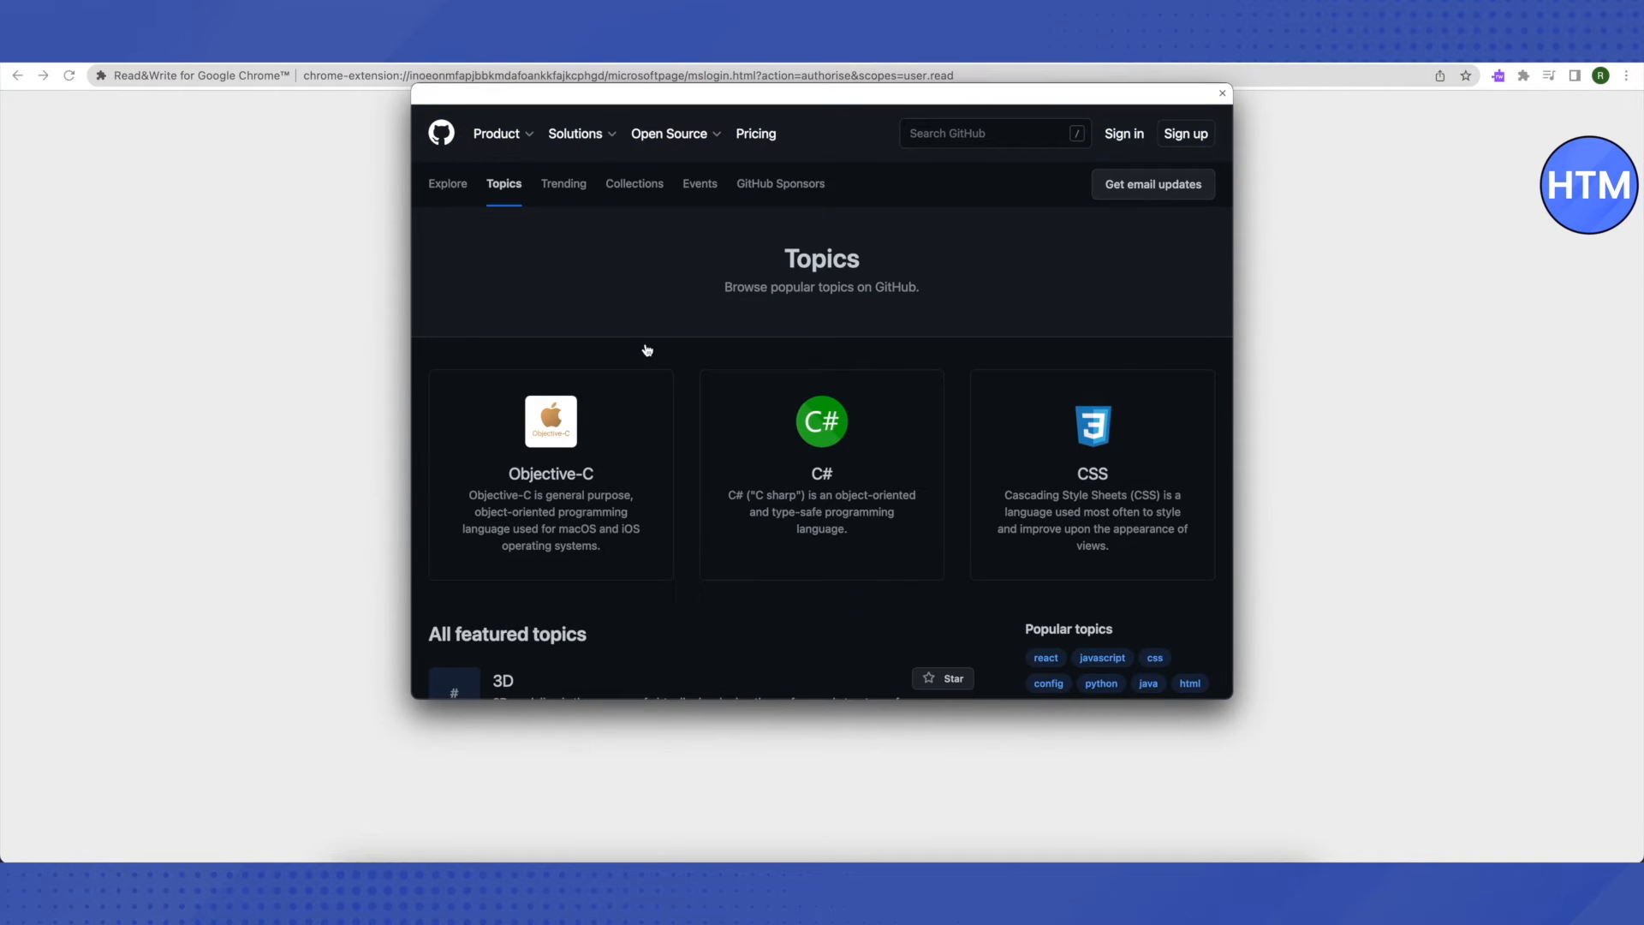
Load more featured topics until Google appears, then open the Google topic page.
{"action": "scroll", "scroll_direction": "down", "scroll_amount": 3}
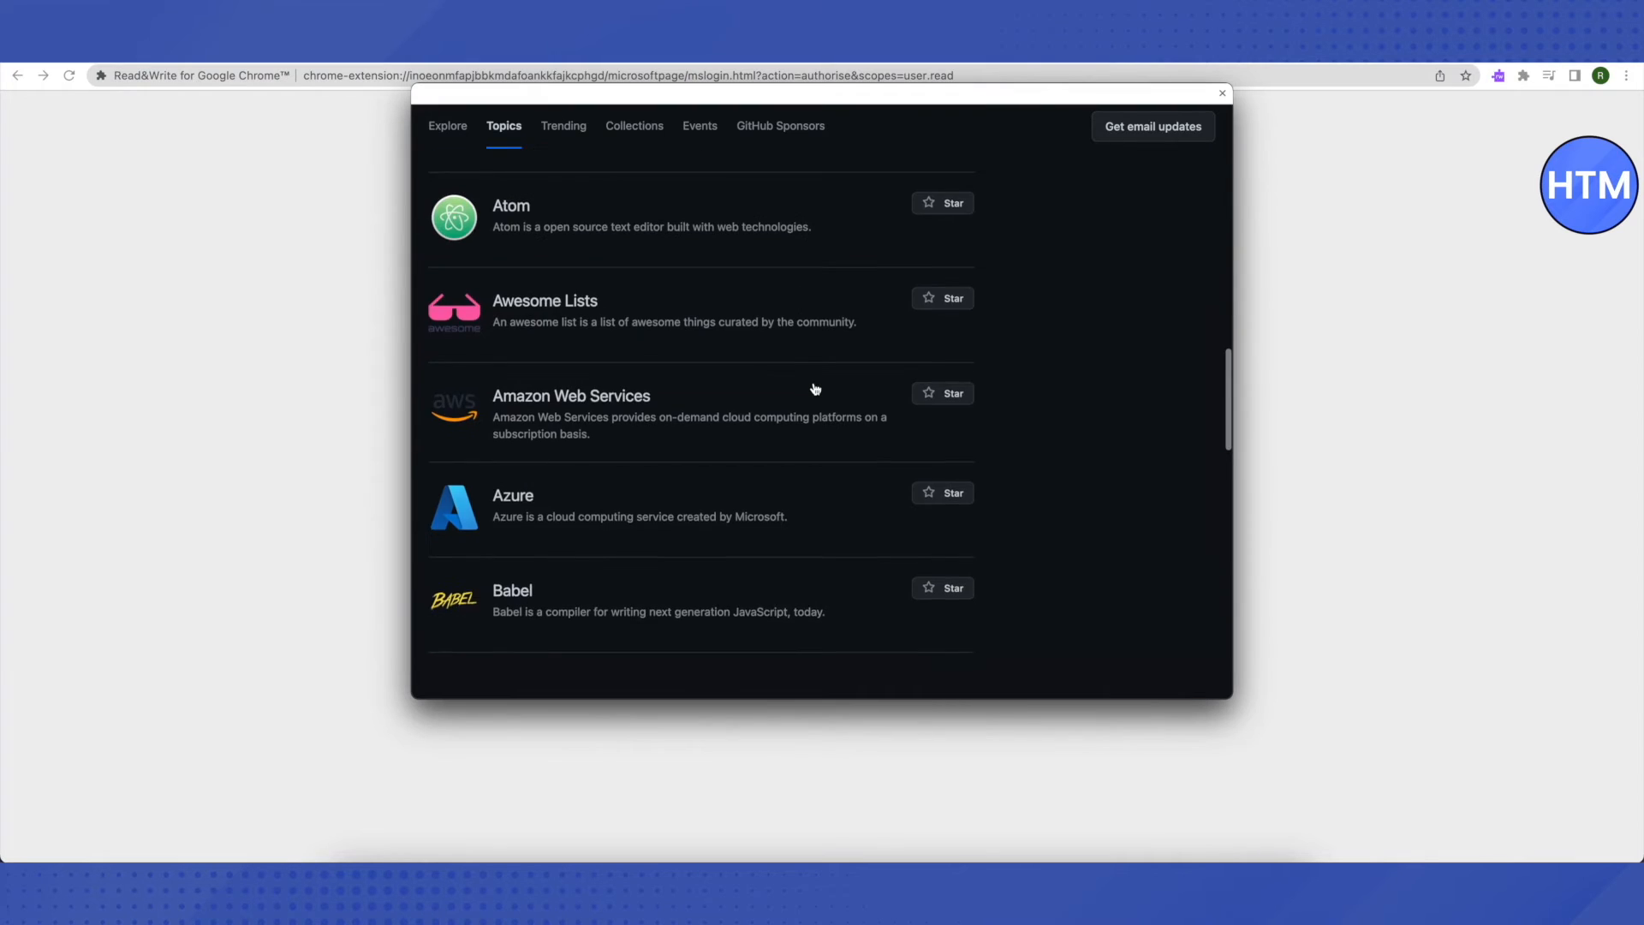
{"action": "scroll", "scroll_direction": "down", "scroll_amount": 3}
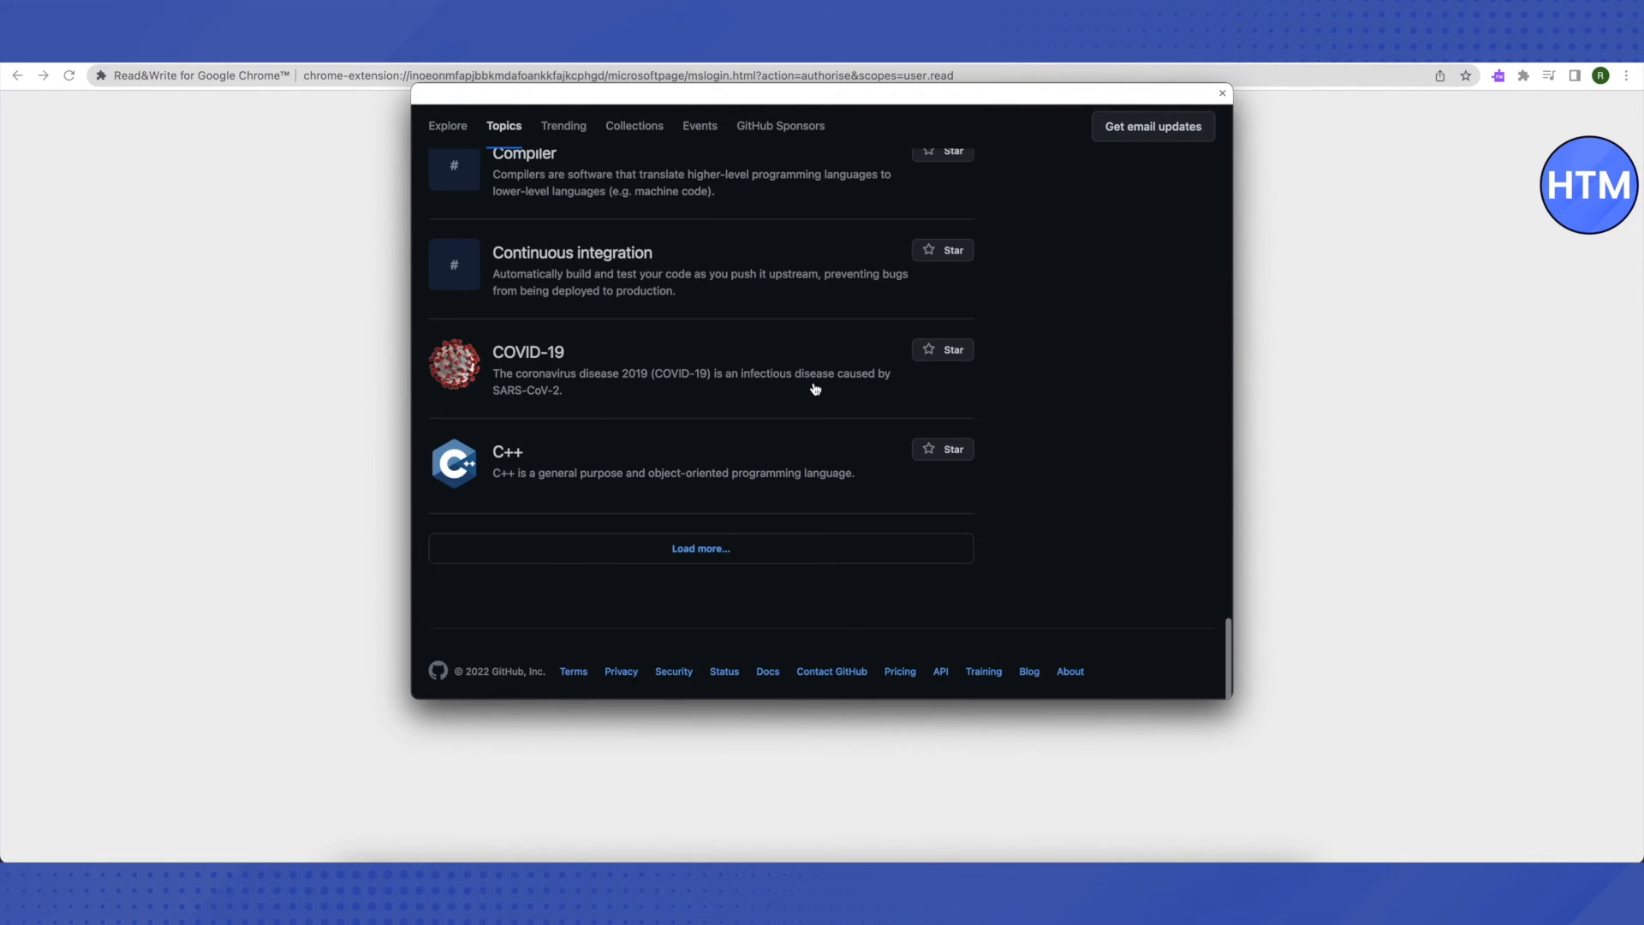
{"action": "left_click", "coordinate": [701, 548]}
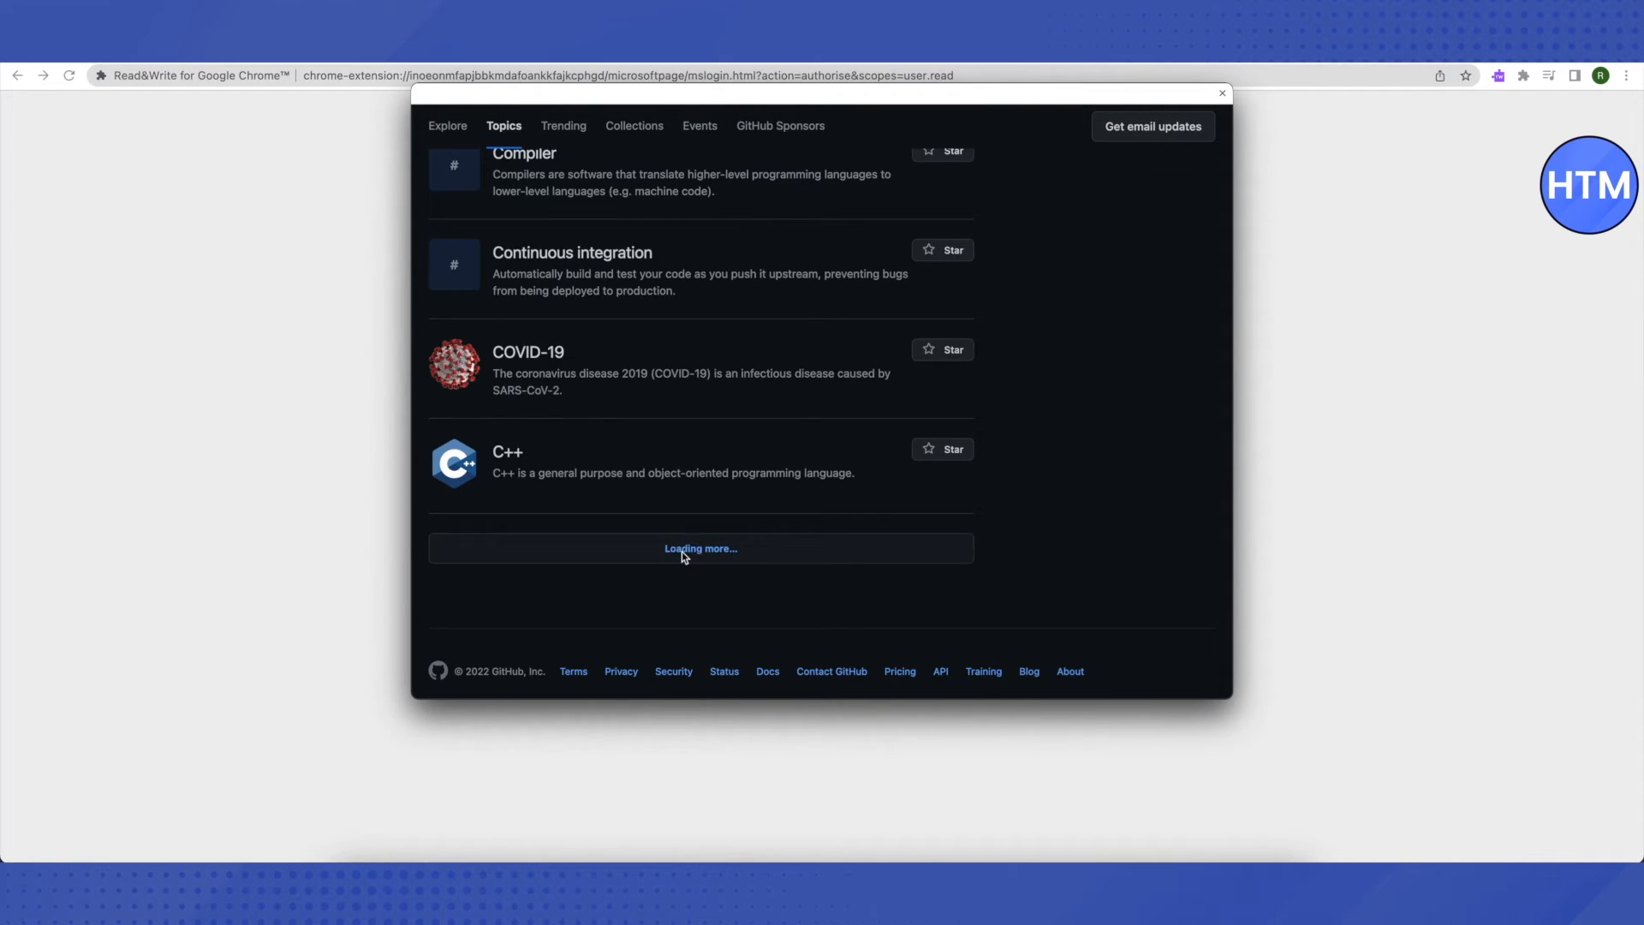
{"action": "left_click", "coordinate": [700, 548]}
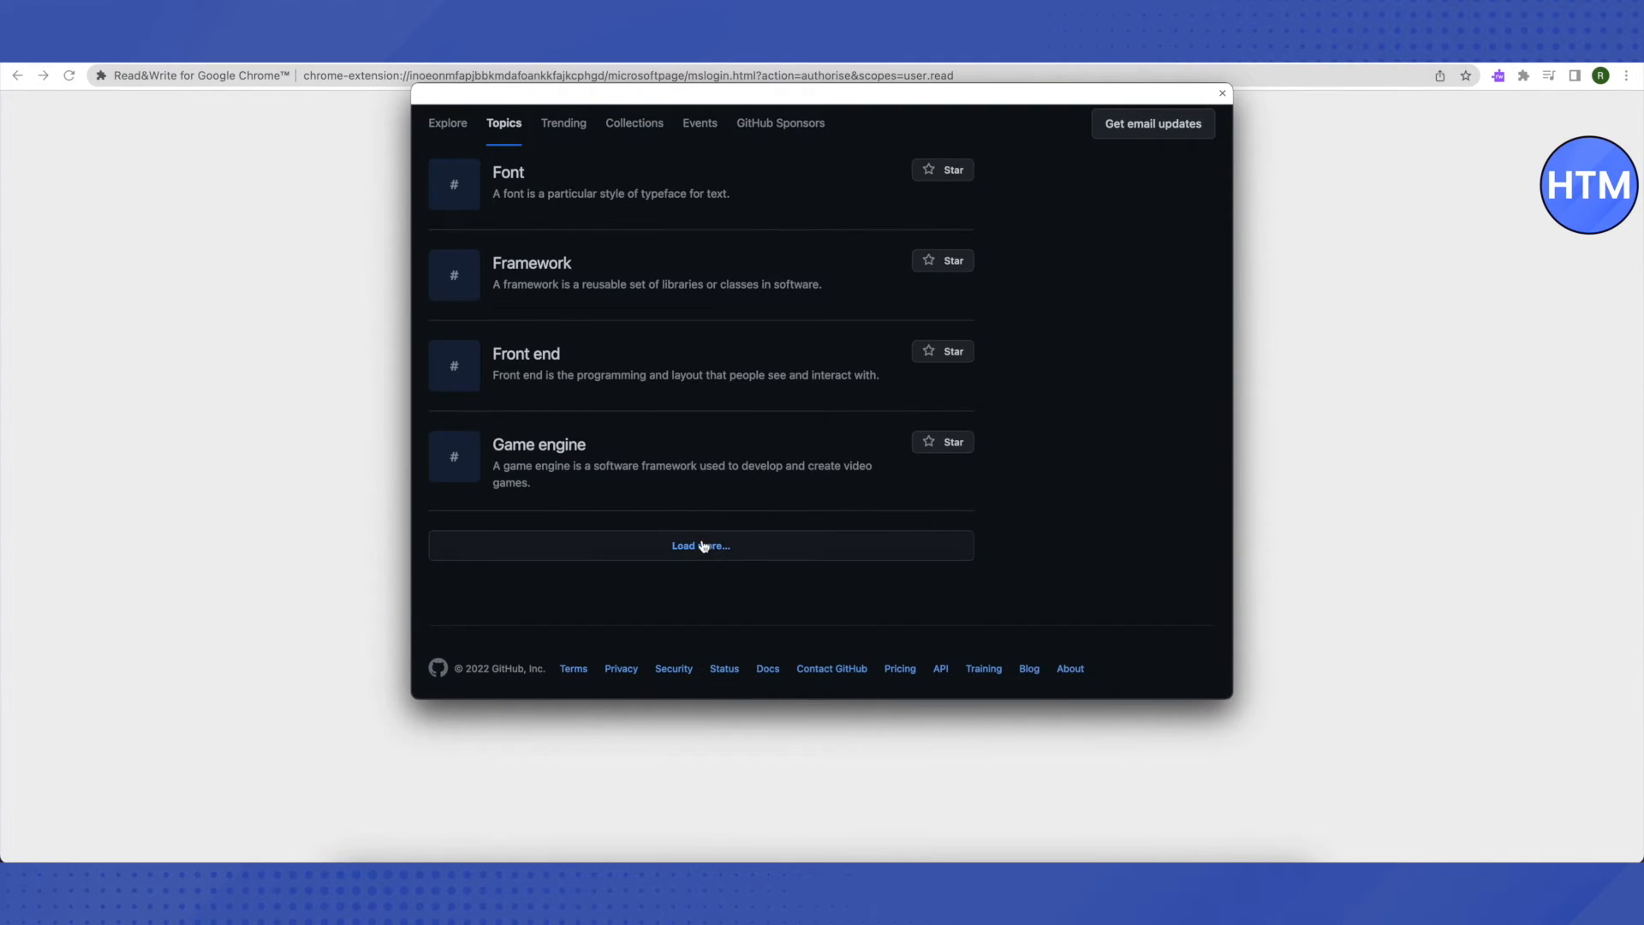
{"action": "left_click", "coordinate": [698, 544]}
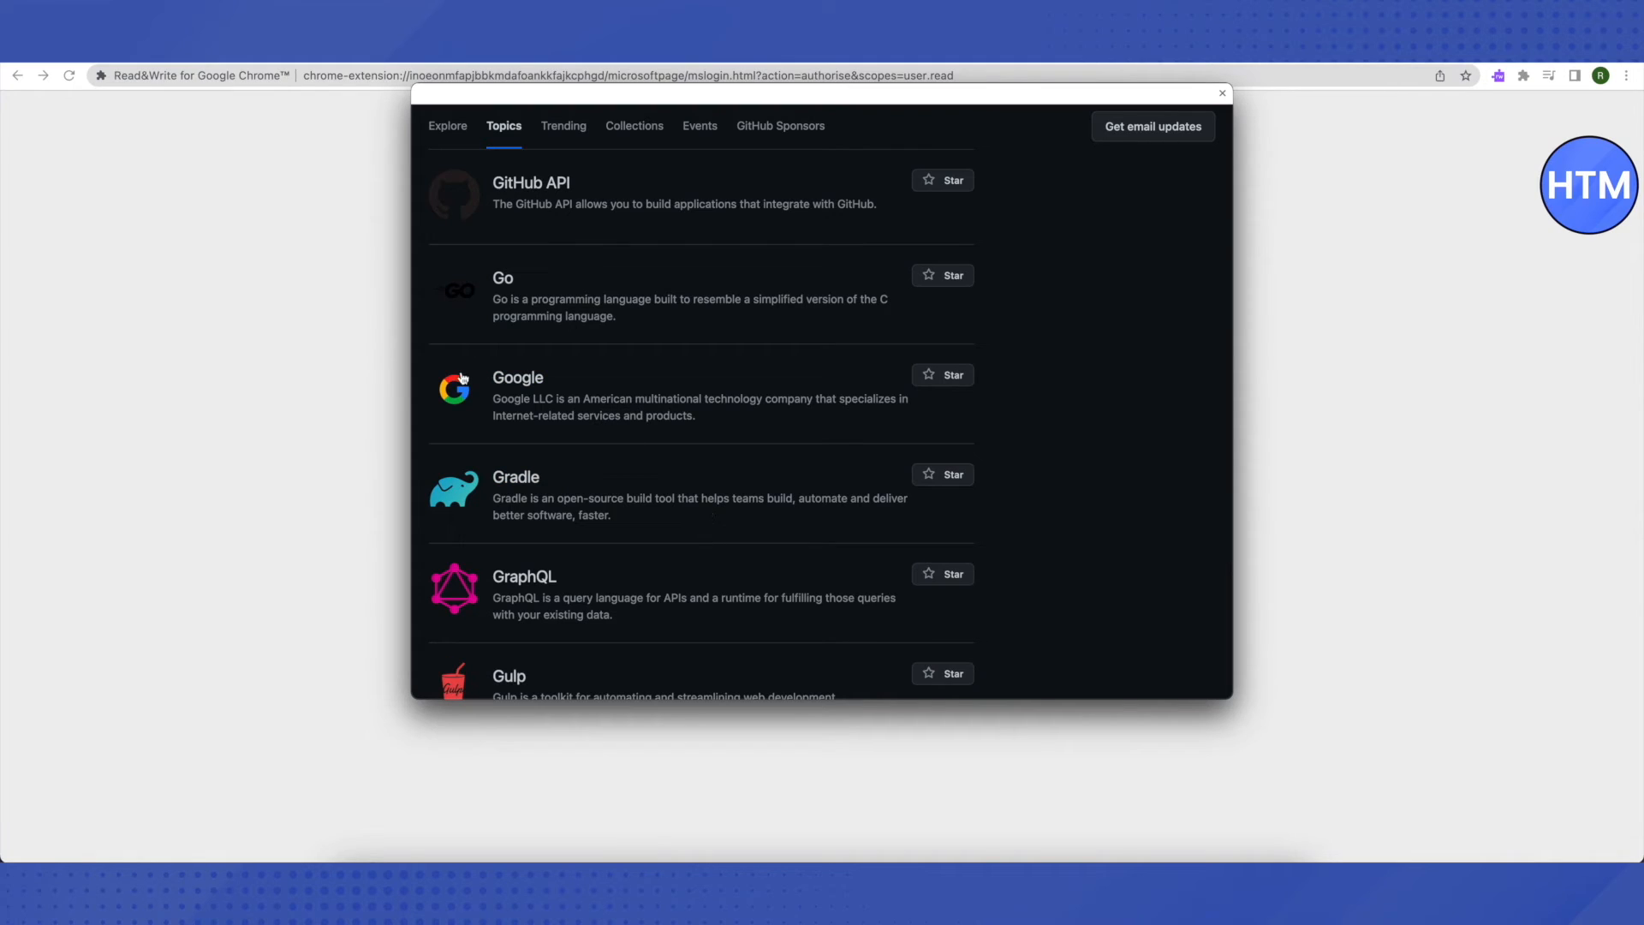
{"action": "mouse_move", "coordinate": [517, 377]}
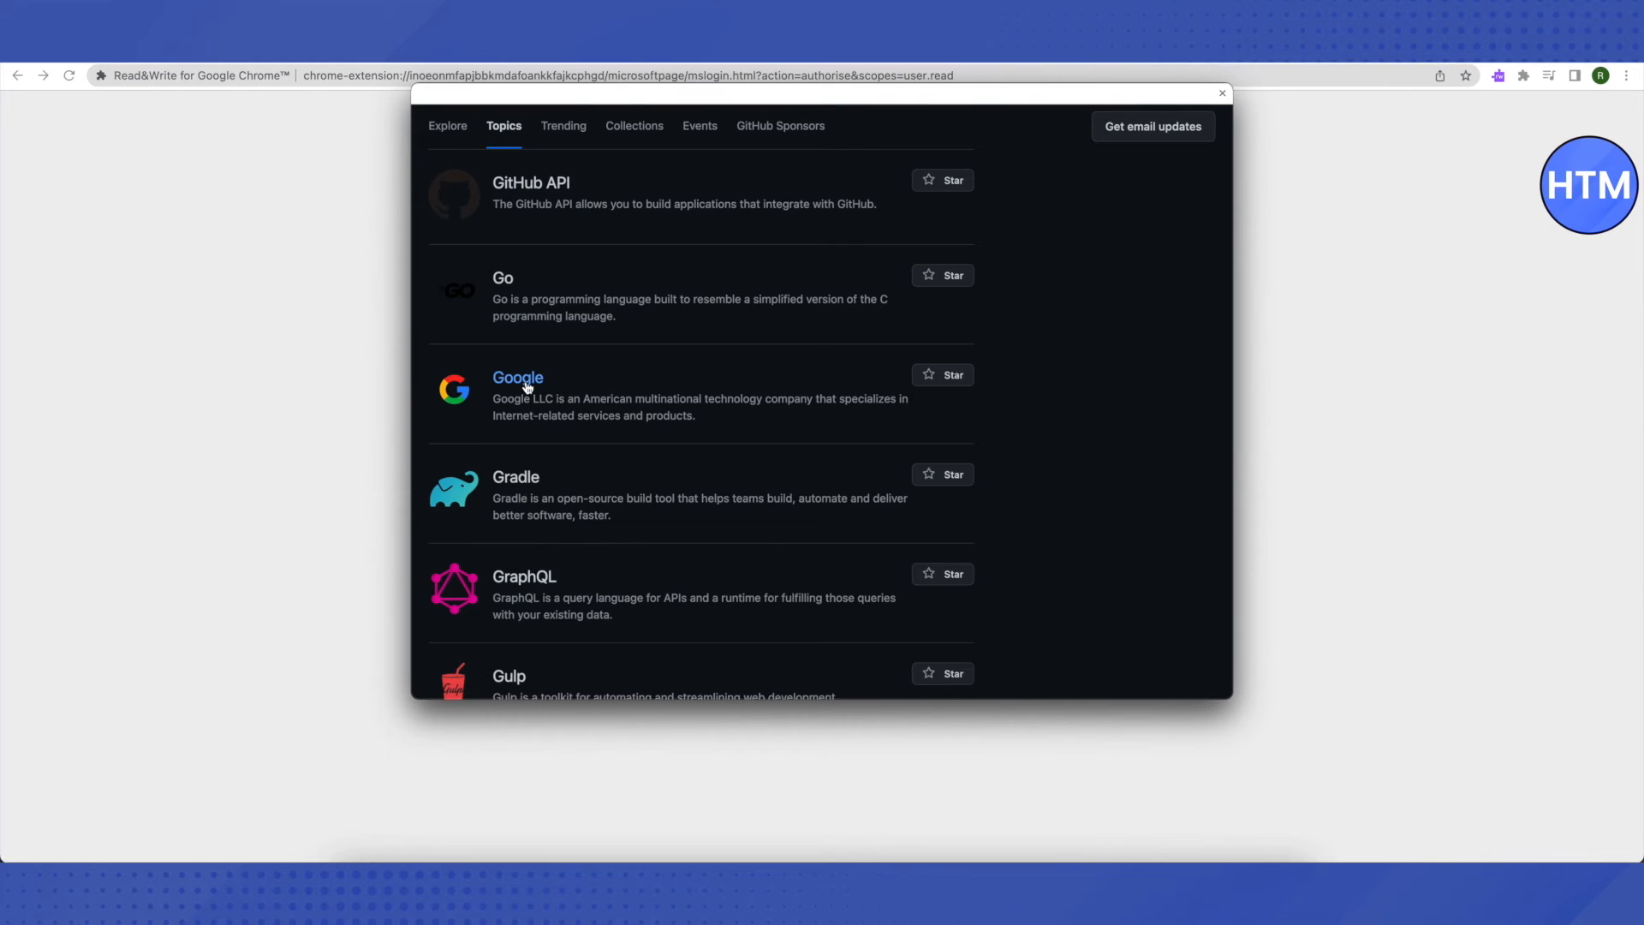
{"action": "left_click", "coordinate": [517, 376]}
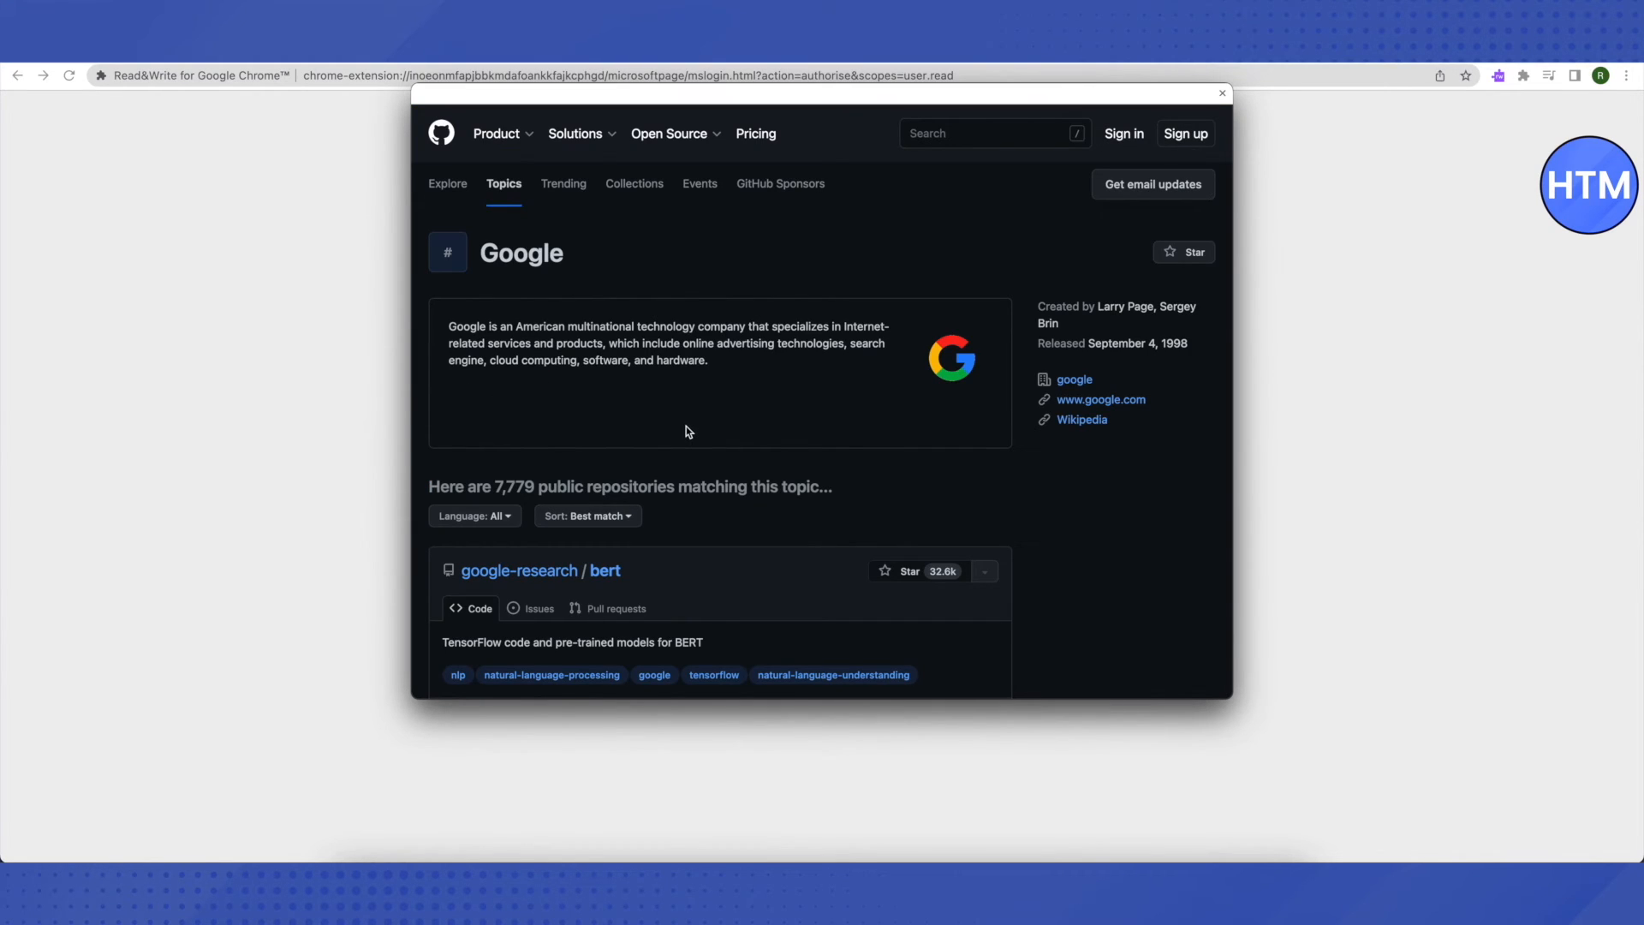
{"action": "mouse_move", "coordinate": [1110, 502]}
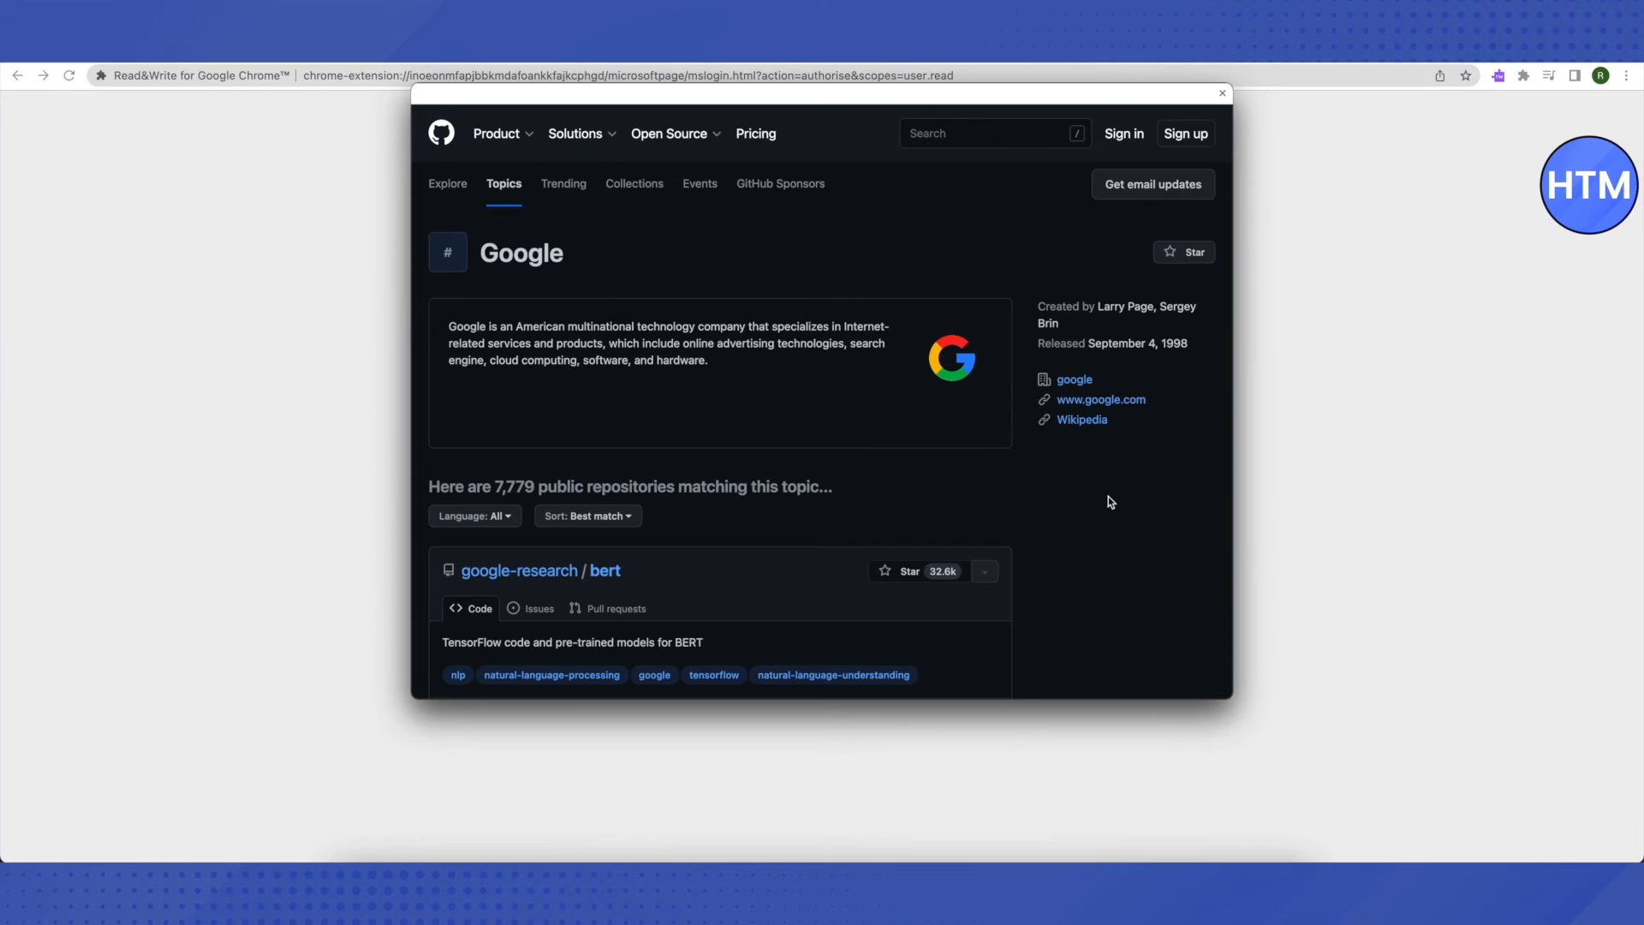
{"action": "mouse_move", "coordinate": [1054, 406]}
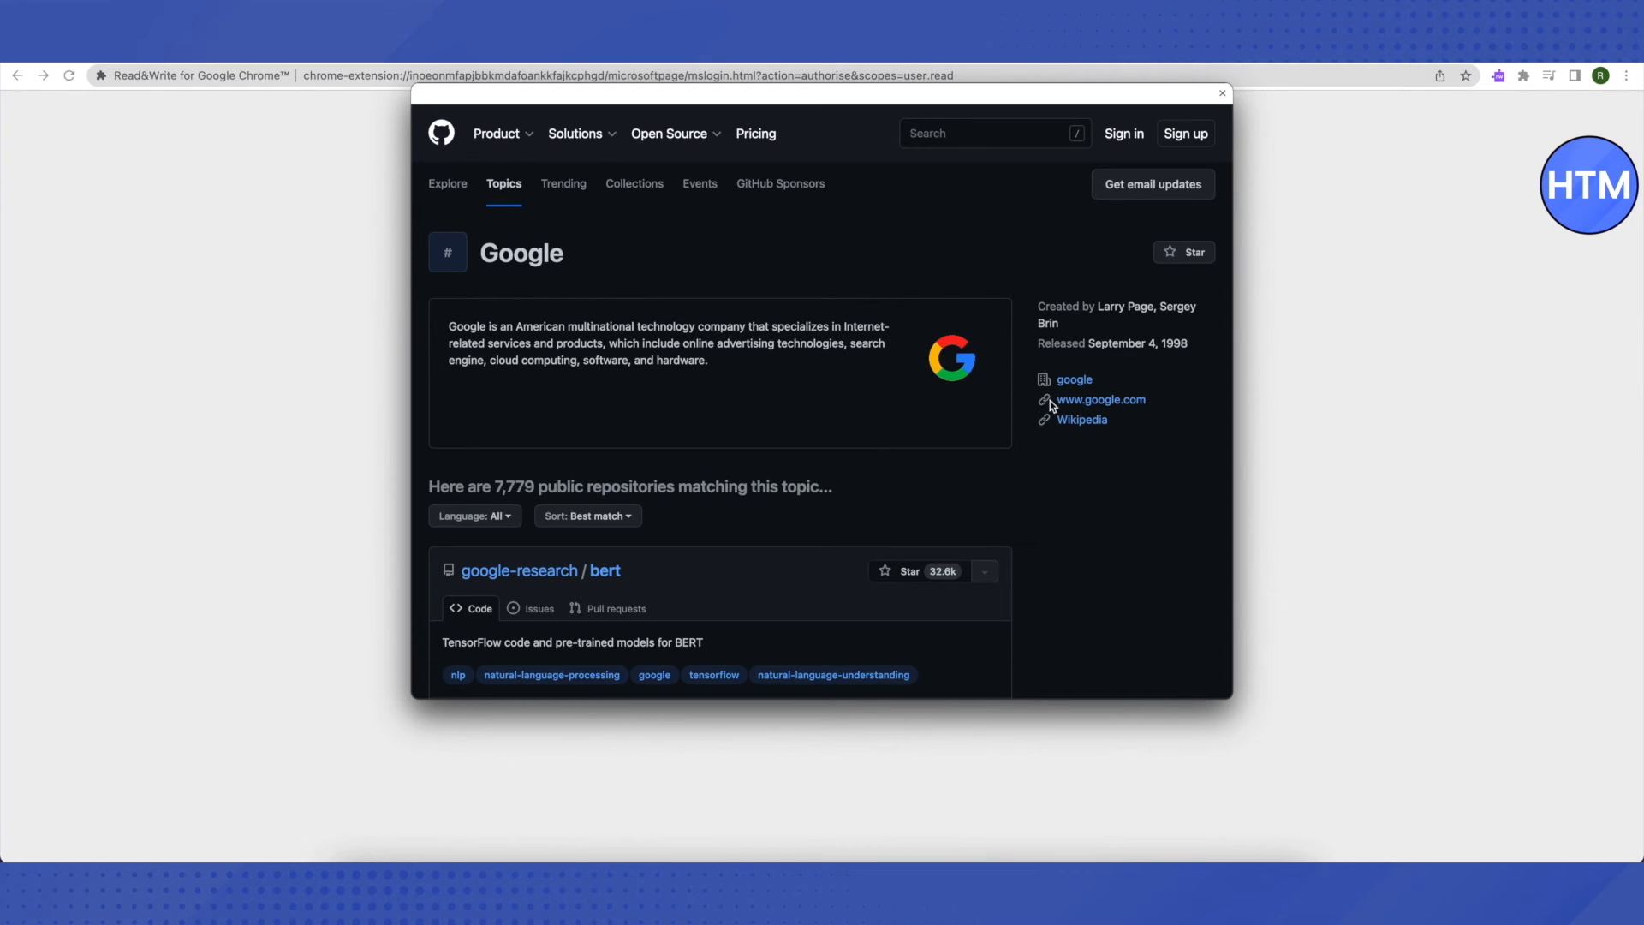
{"action": "mouse_move", "coordinate": [1100, 415]}
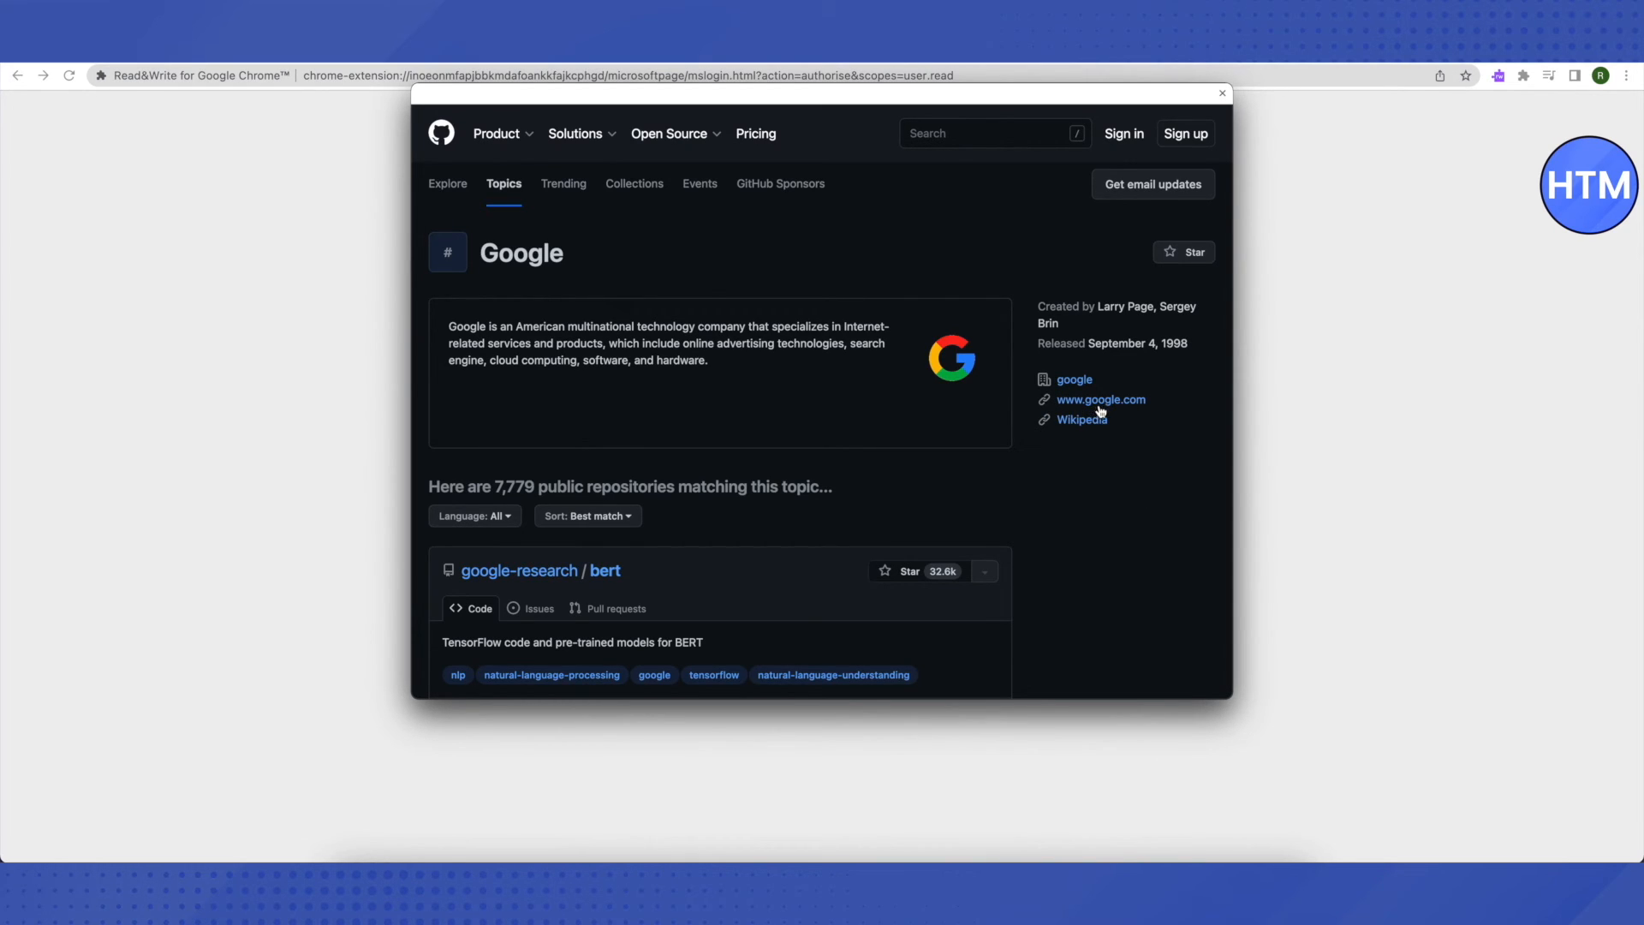
{"action": "mouse_move", "coordinate": [1101, 400]}
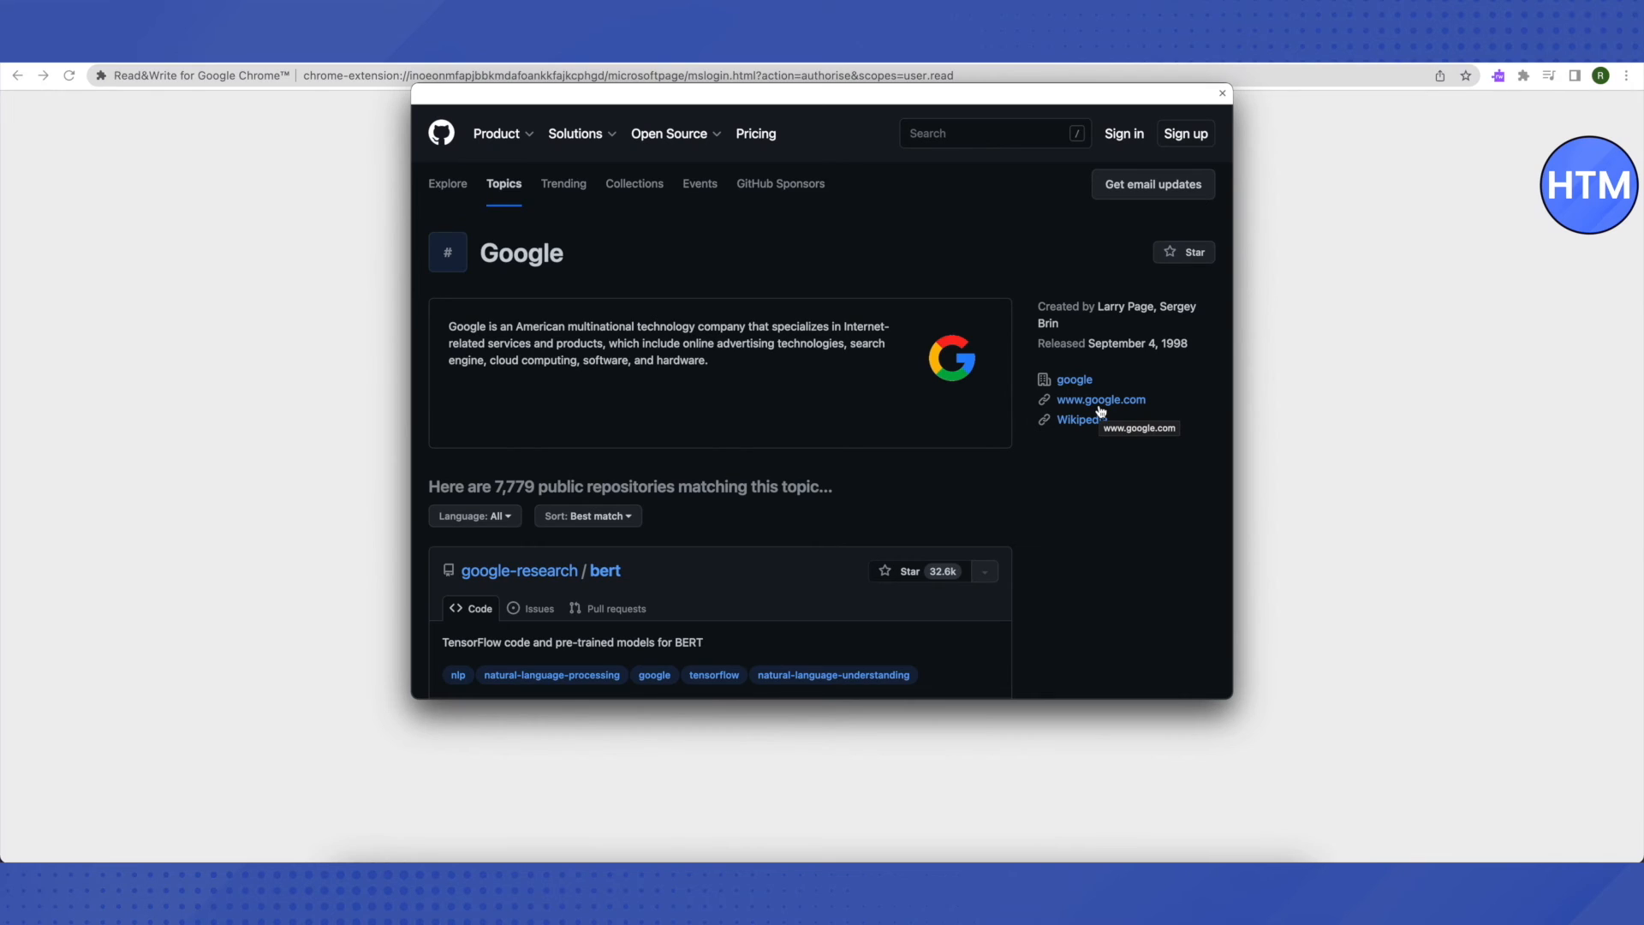
{"action": "mouse_move", "coordinate": [1096, 412]}
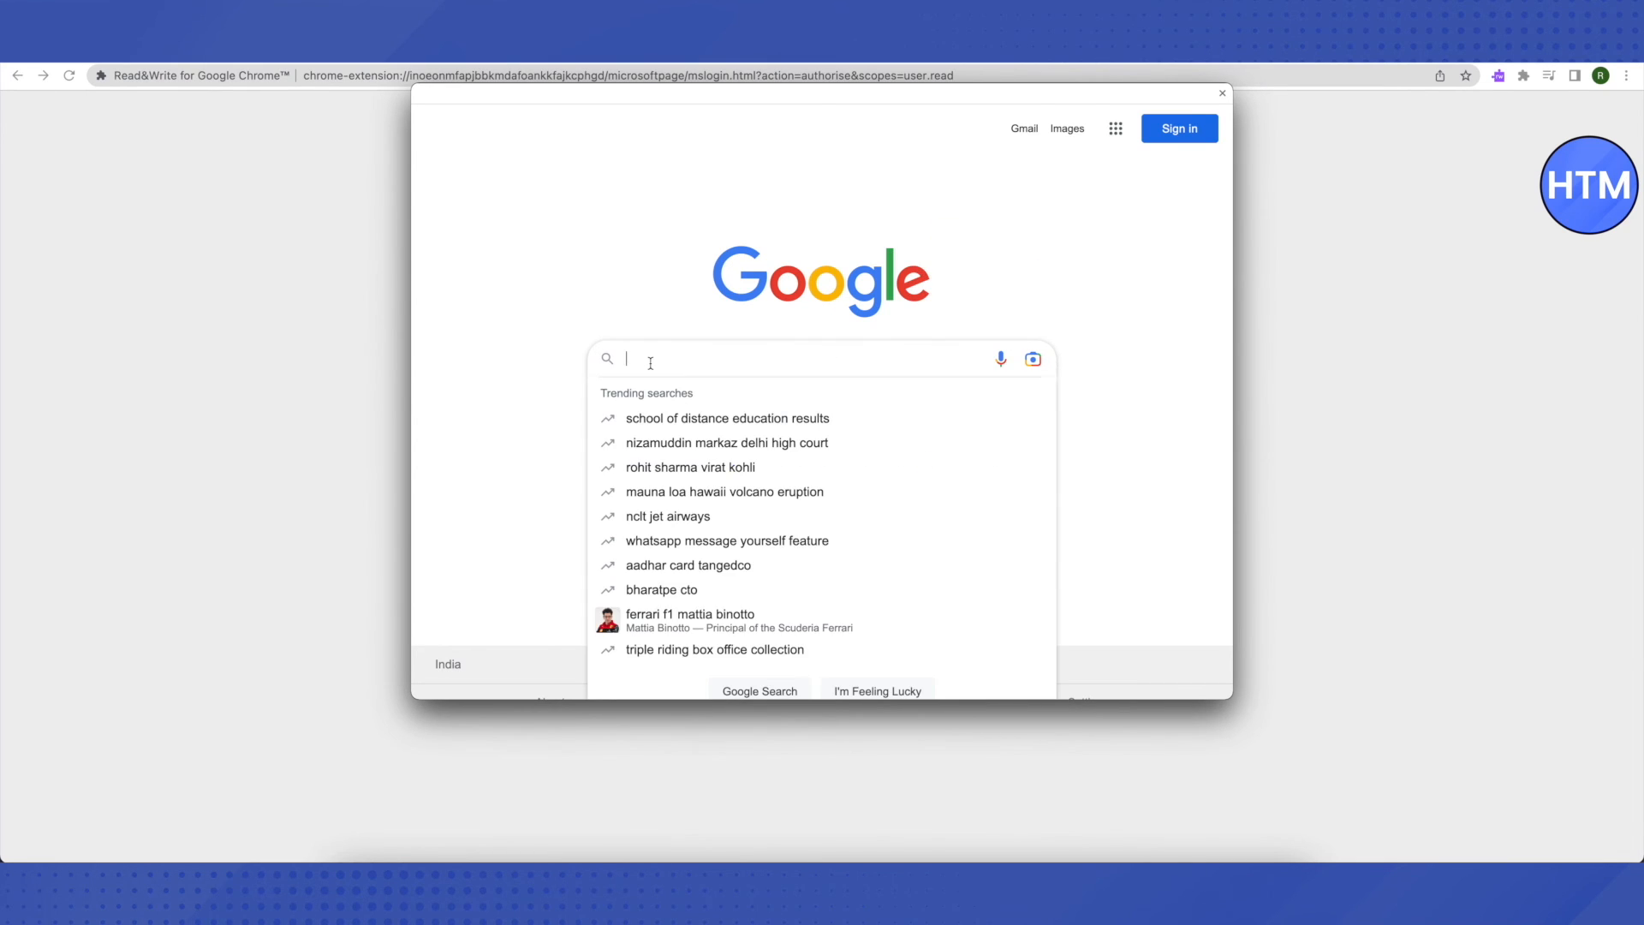
Search Google for "roblox" and open the official Roblox website result.
{"action": "type", "text": "roblox"}
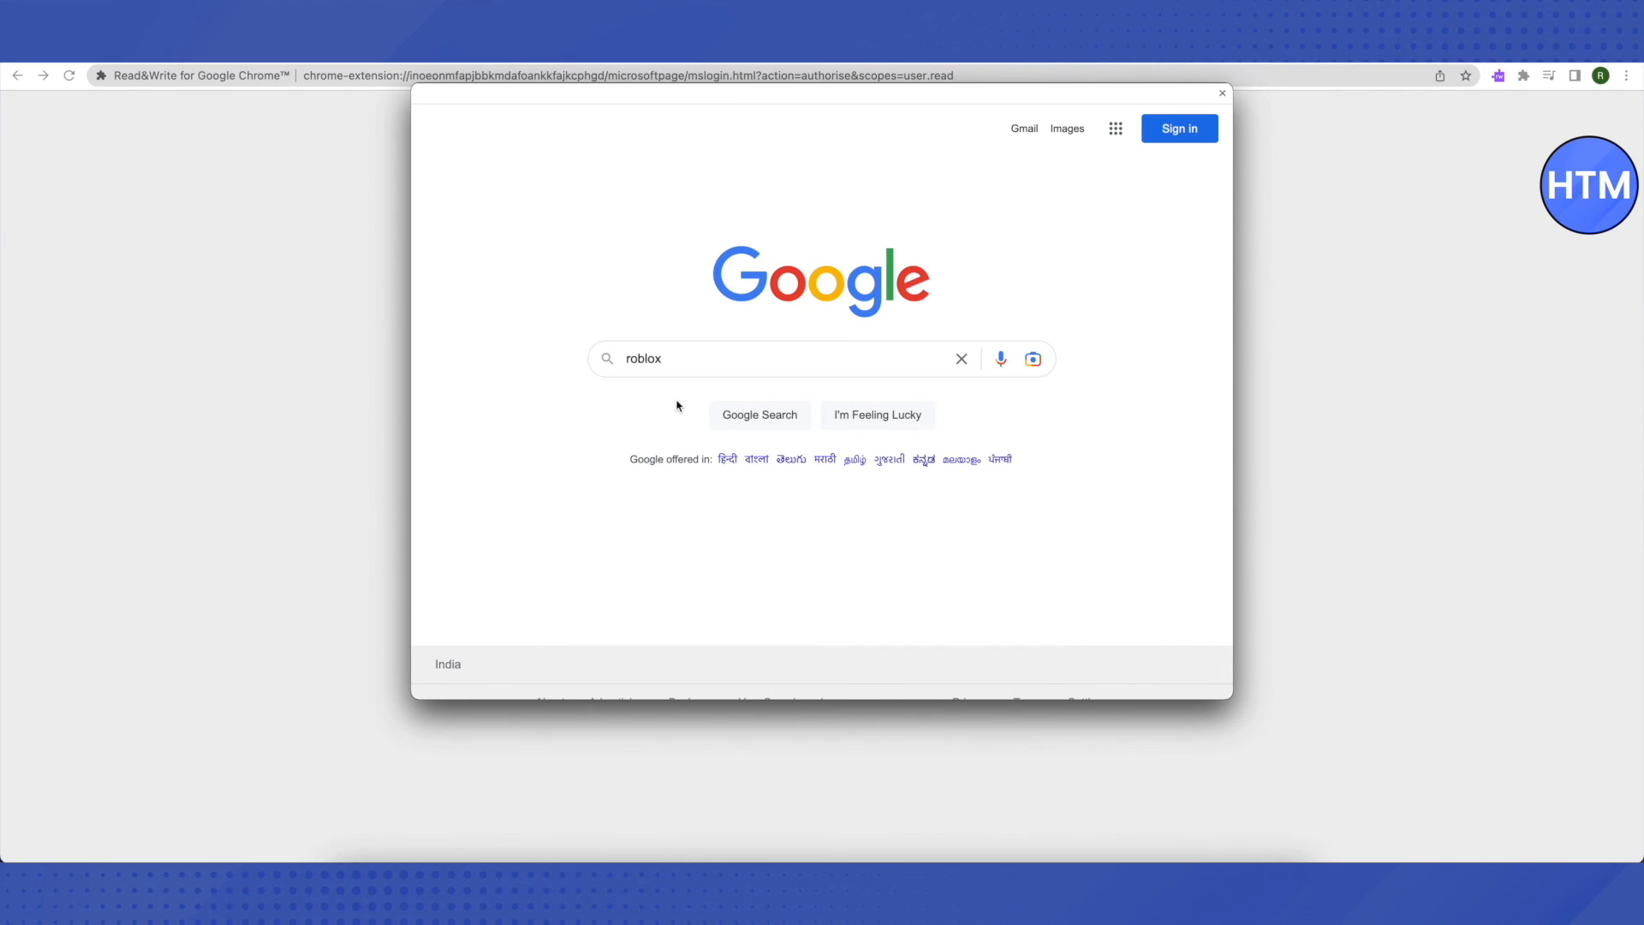
{"action": "left_click", "coordinate": [759, 414]}
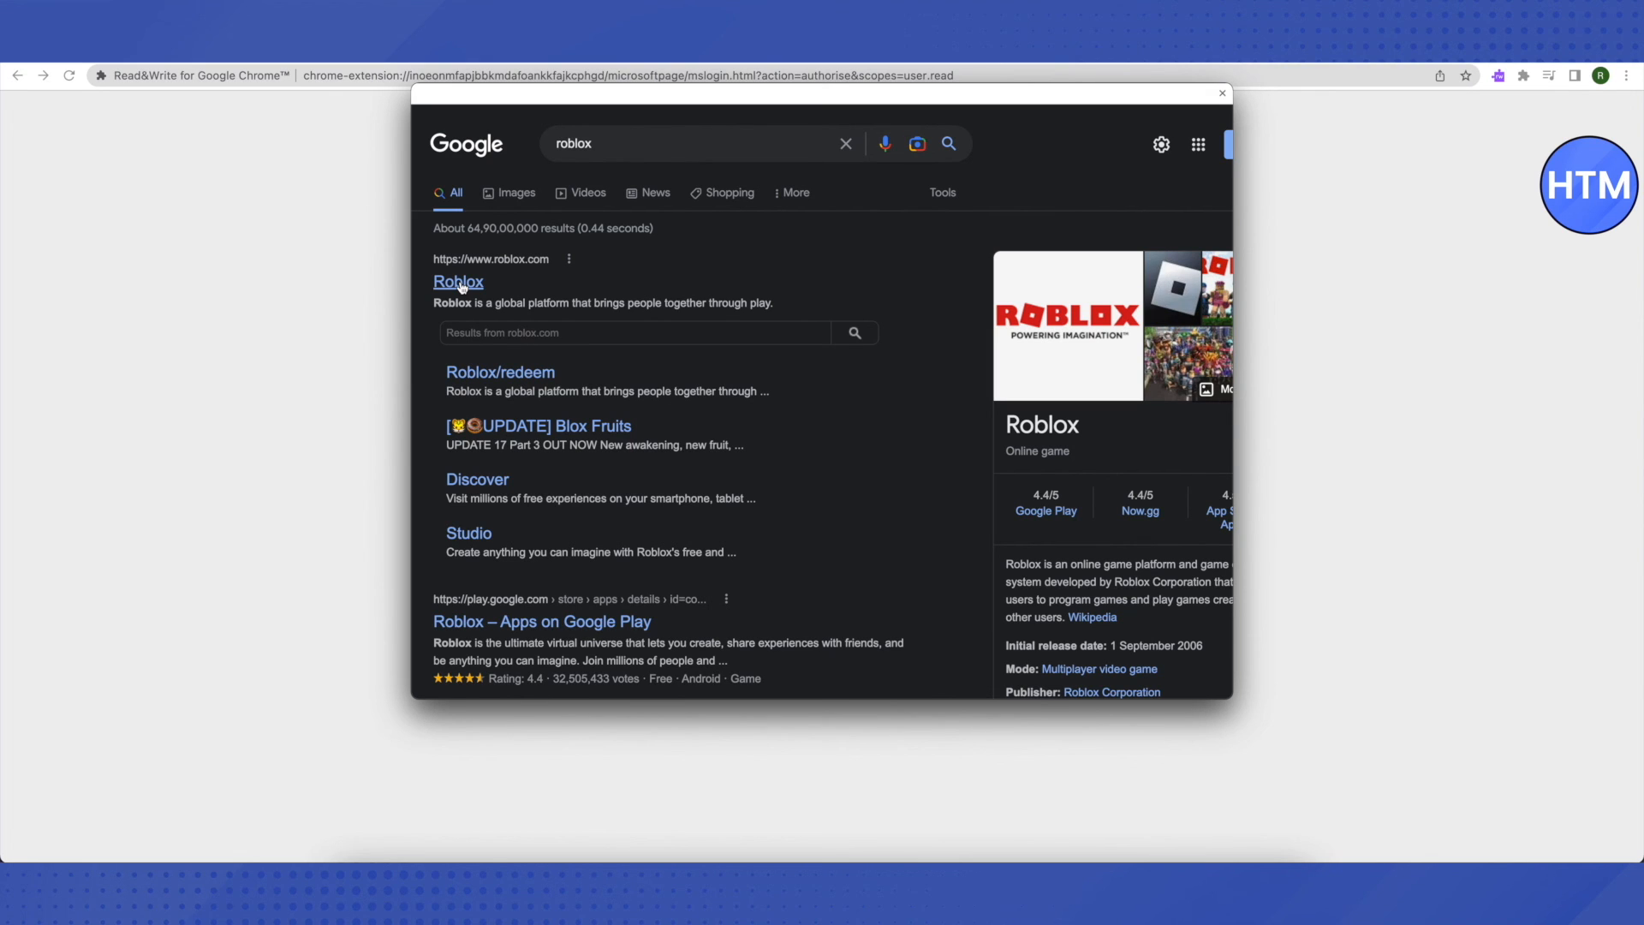
{"action": "left_click", "coordinate": [459, 281]}
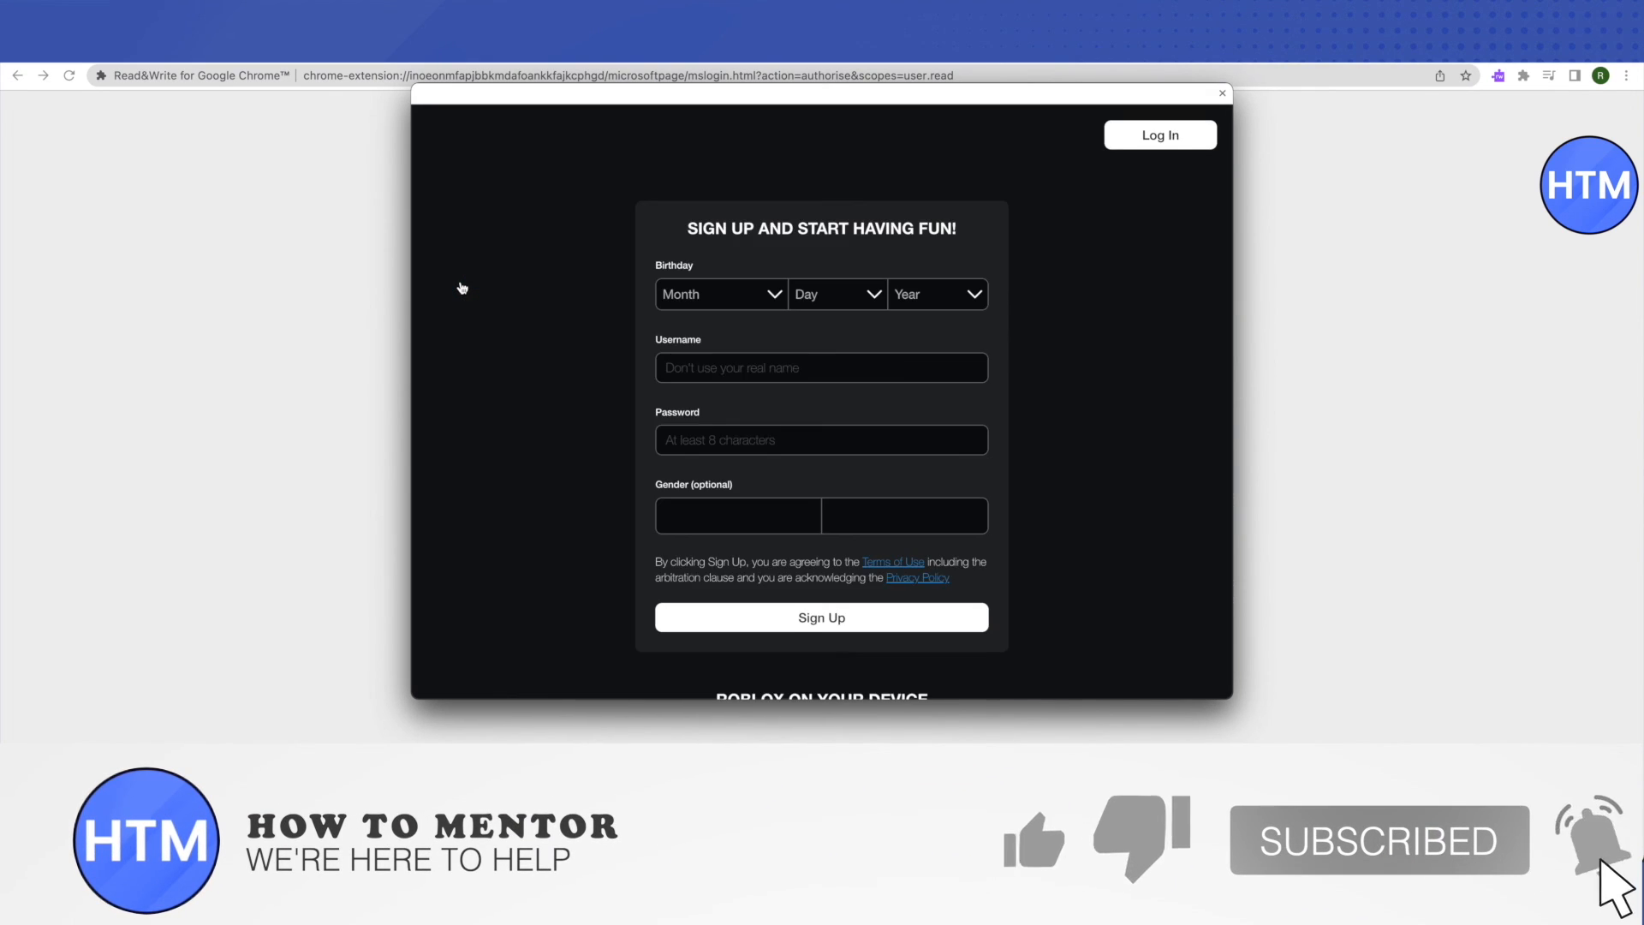